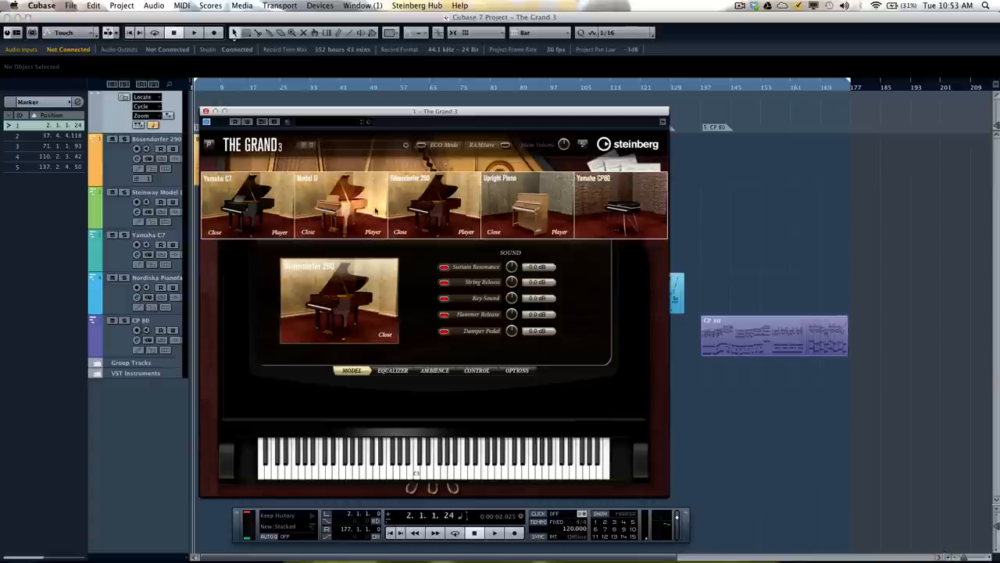
mouse_move(414, 207)
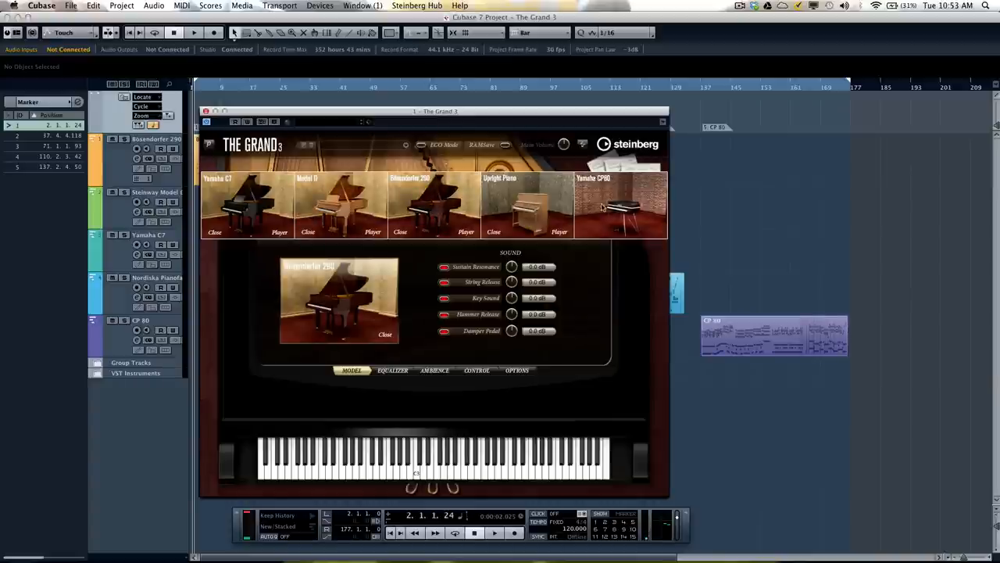
mouse_move(619, 208)
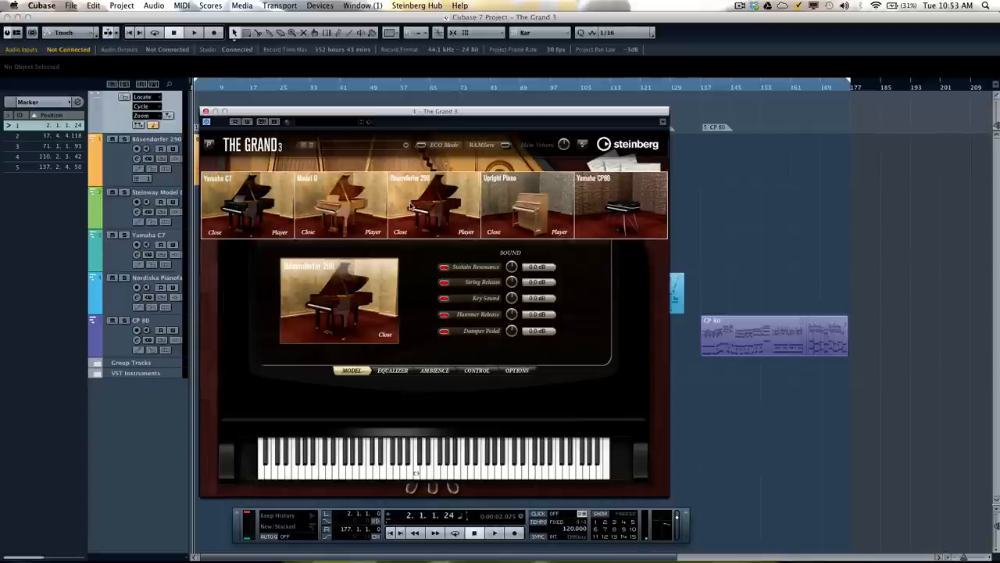
mouse_move(524, 205)
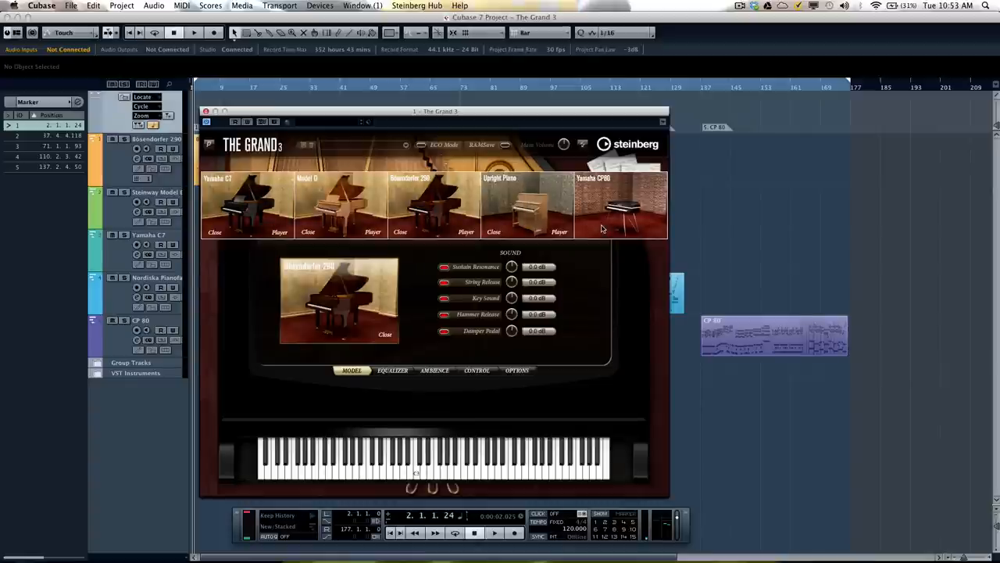
mouse_move(601, 232)
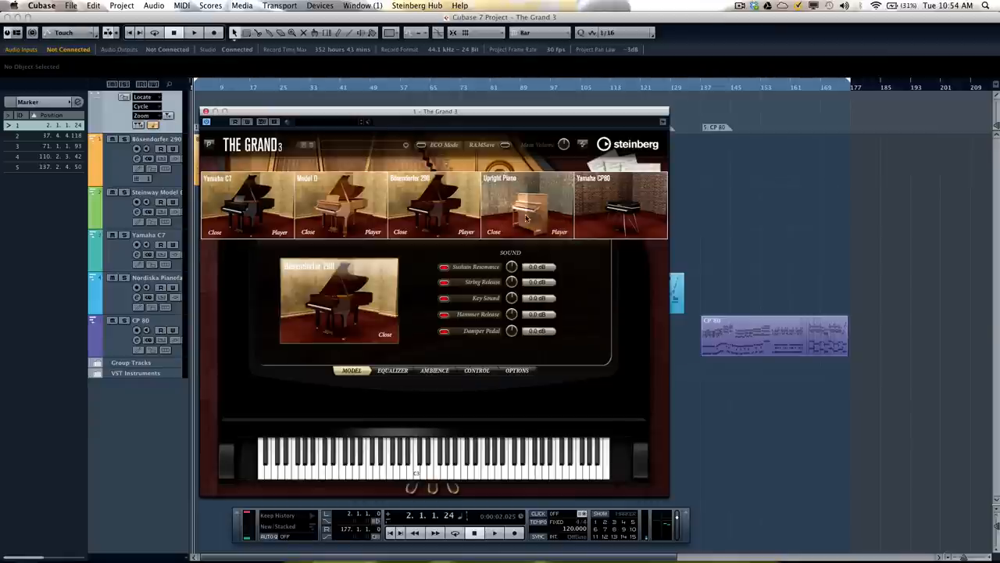
mouse_move(516, 219)
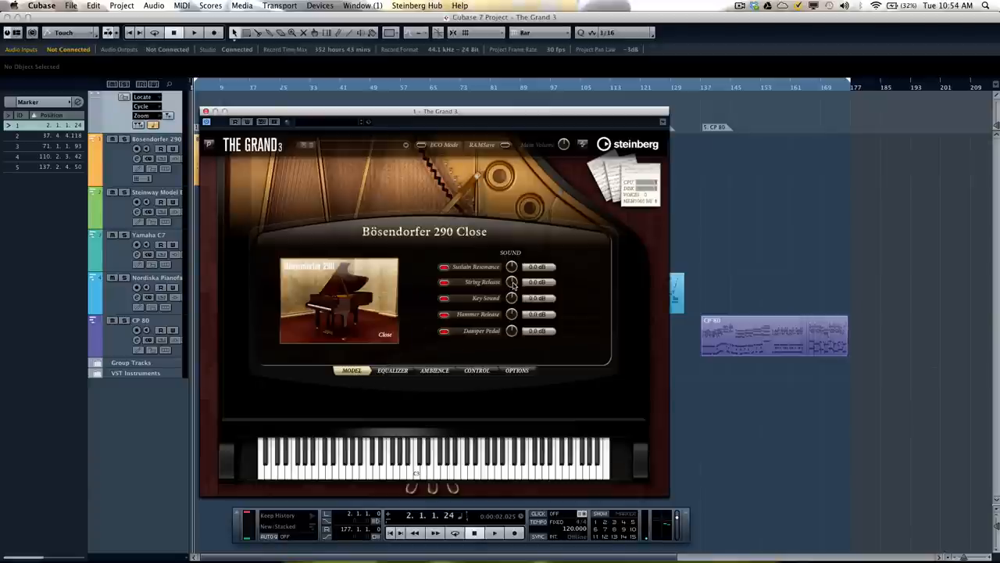
mouse_move(511, 266)
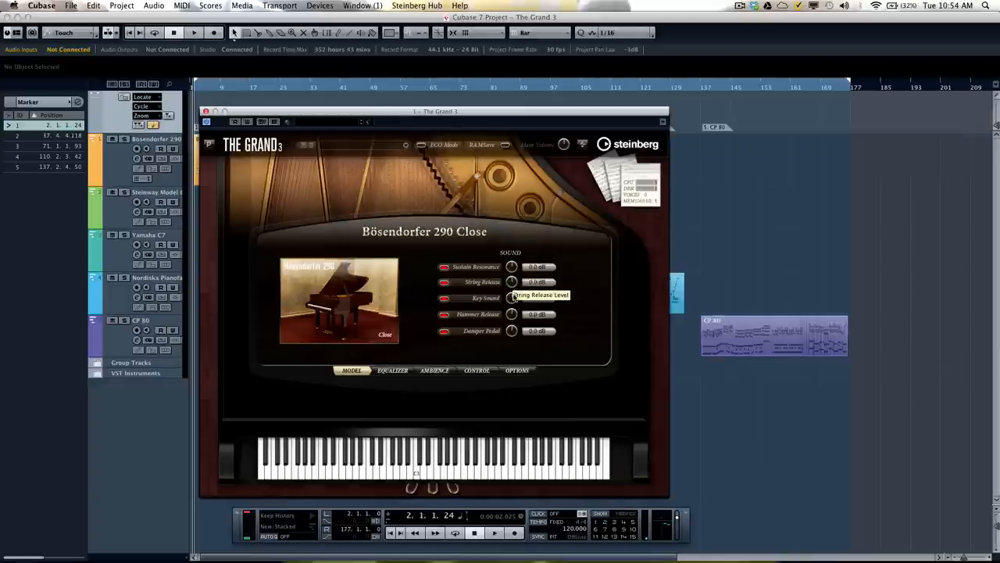
mouse_move(509, 315)
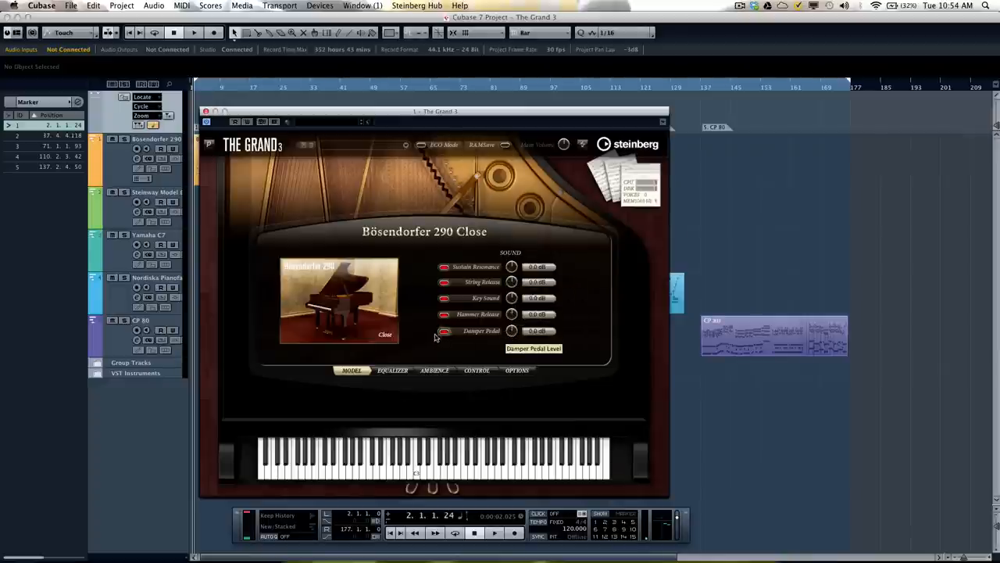
Browse The Grand 3's EQUALIZER page, then show AMBIENCE with English Chapel reverb.
click(390, 370)
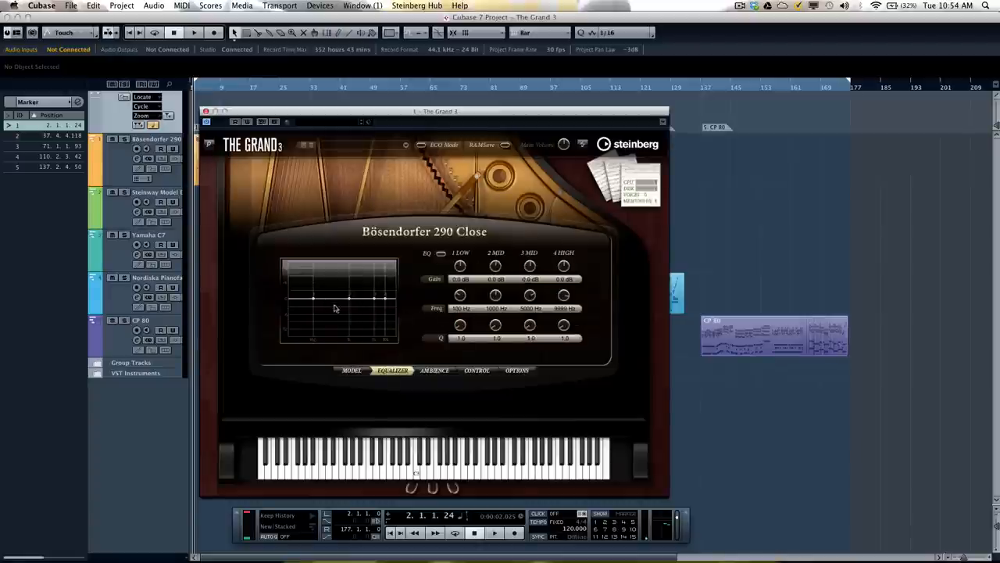
mouse_move(375, 312)
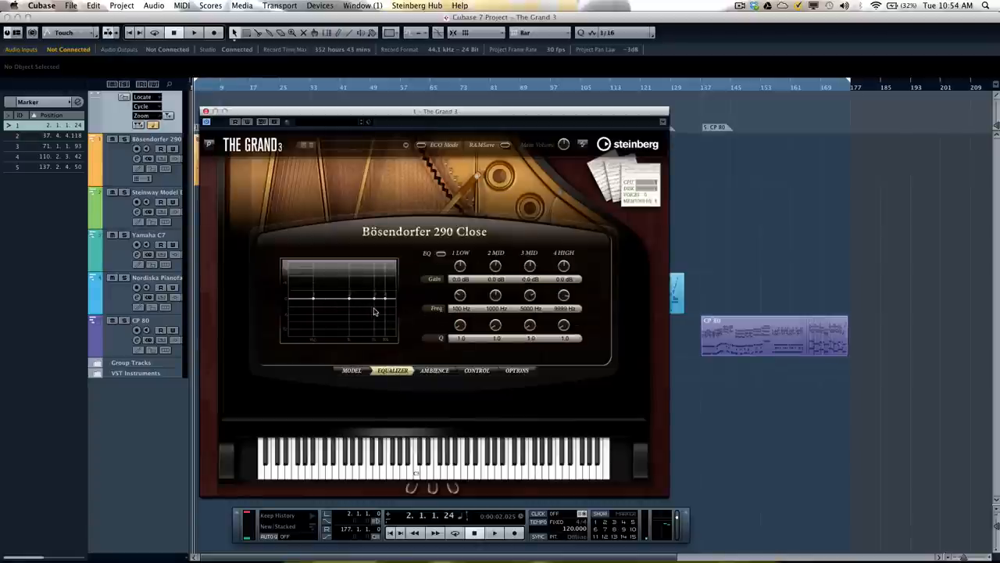
mouse_move(392, 309)
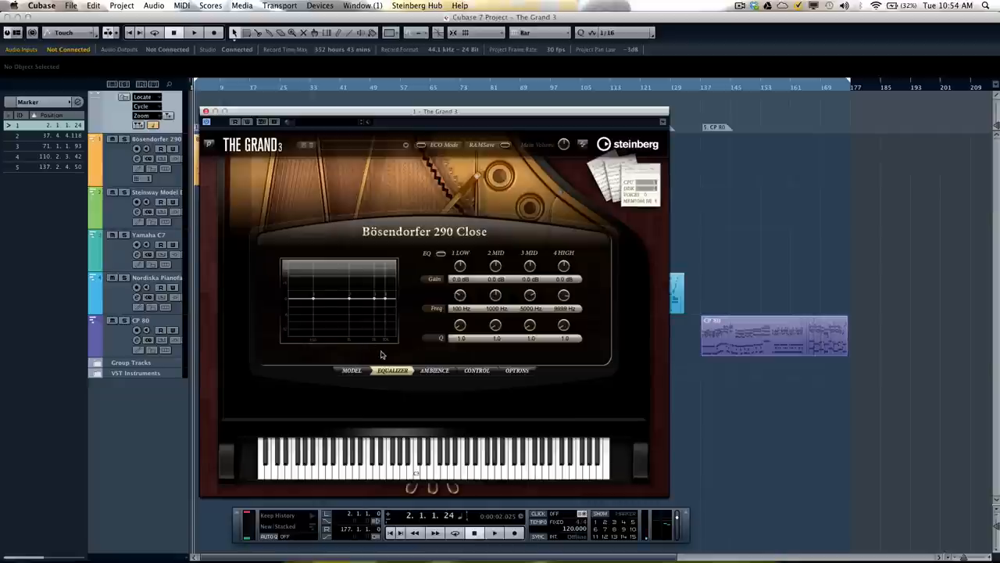
click(433, 371)
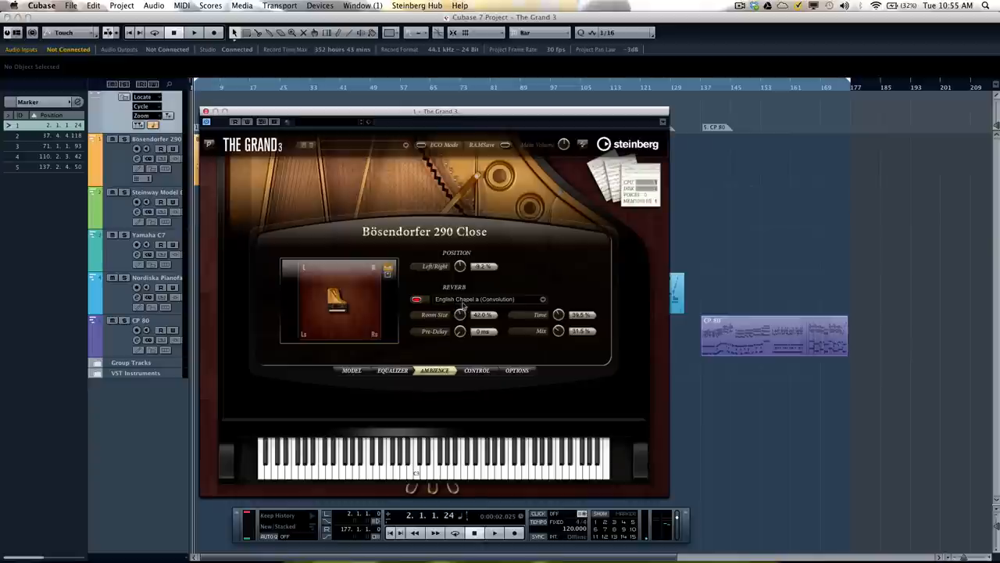
click(485, 298)
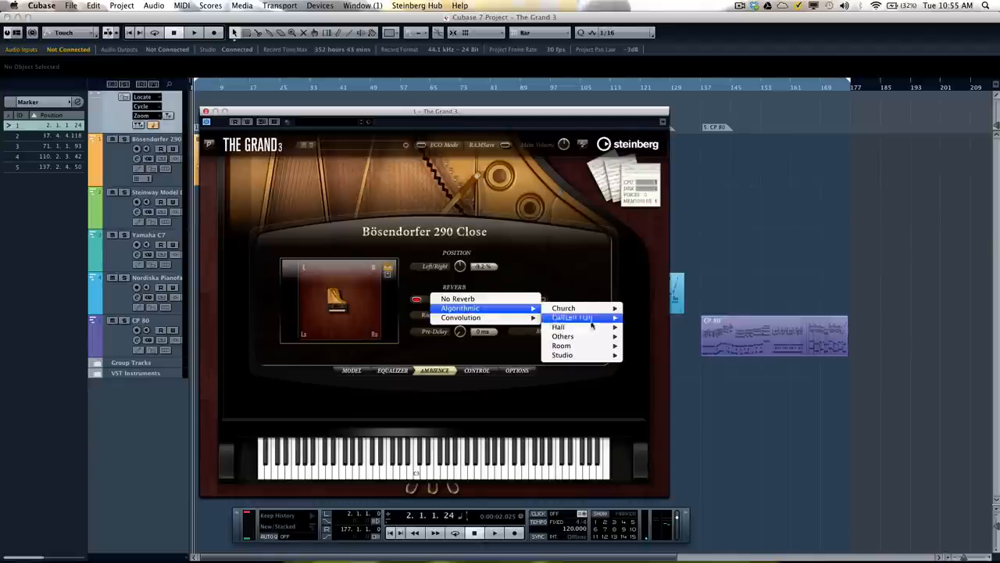
mouse_move(574, 317)
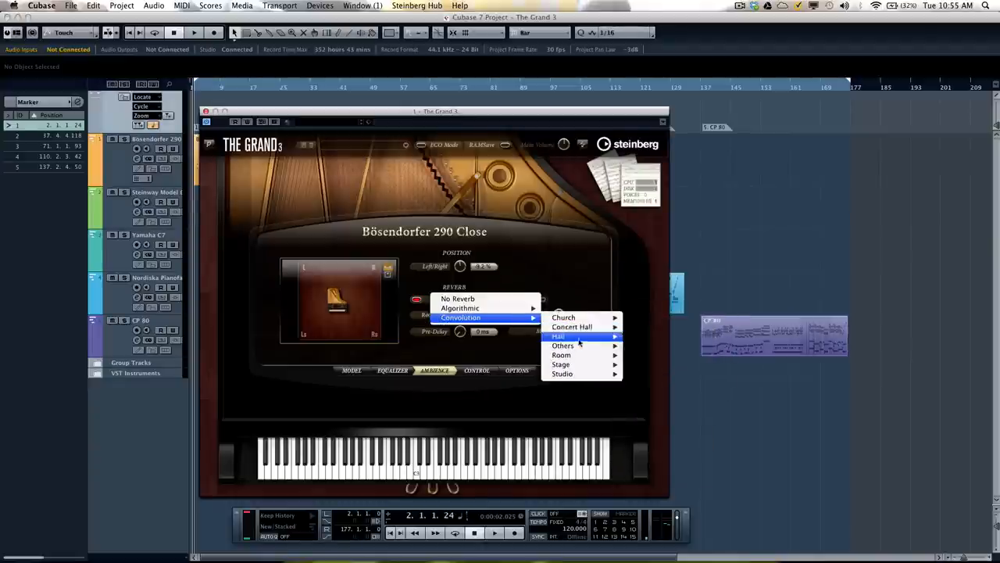
mouse_move(563, 346)
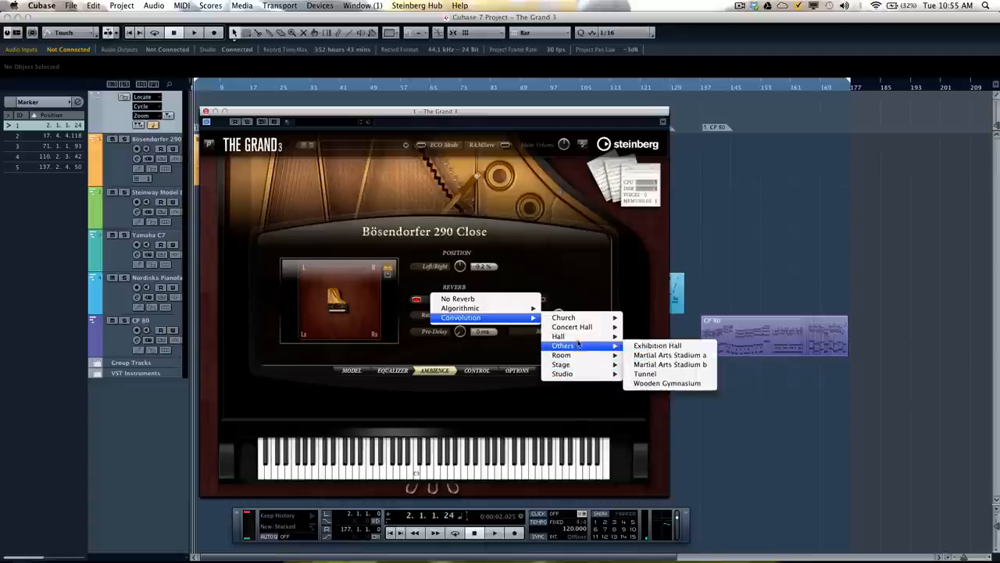
mouse_move(565, 317)
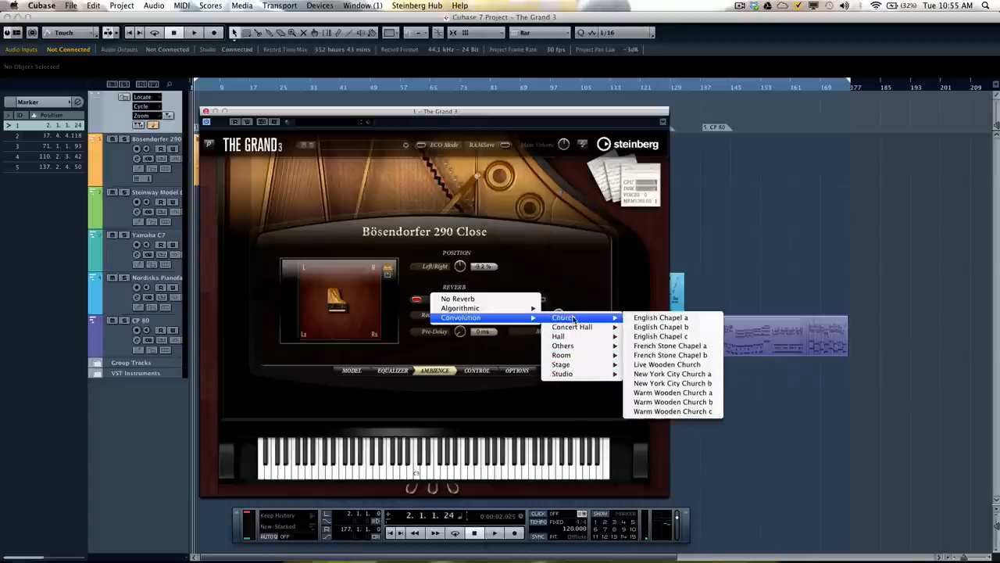
mouse_move(562, 355)
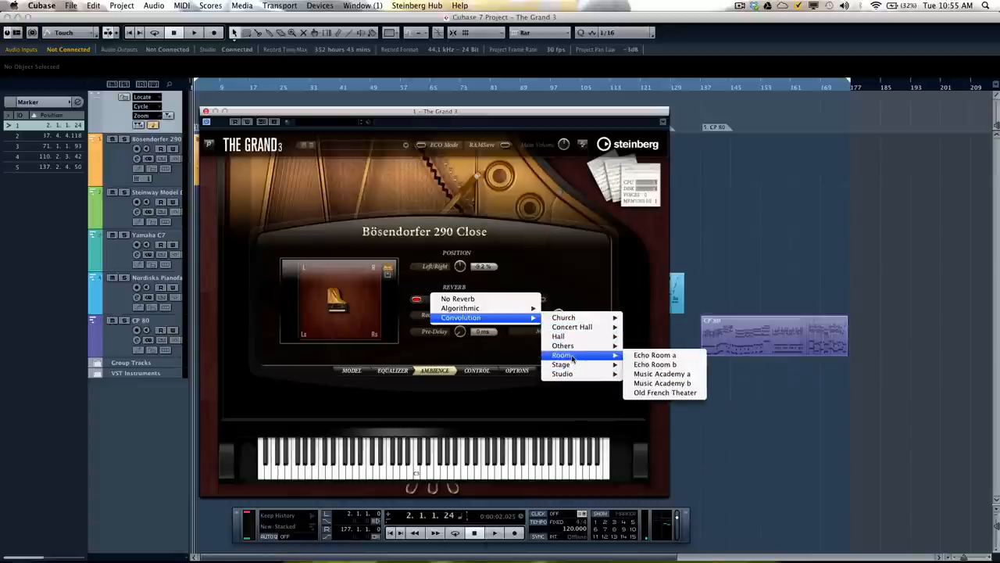
mouse_move(581, 336)
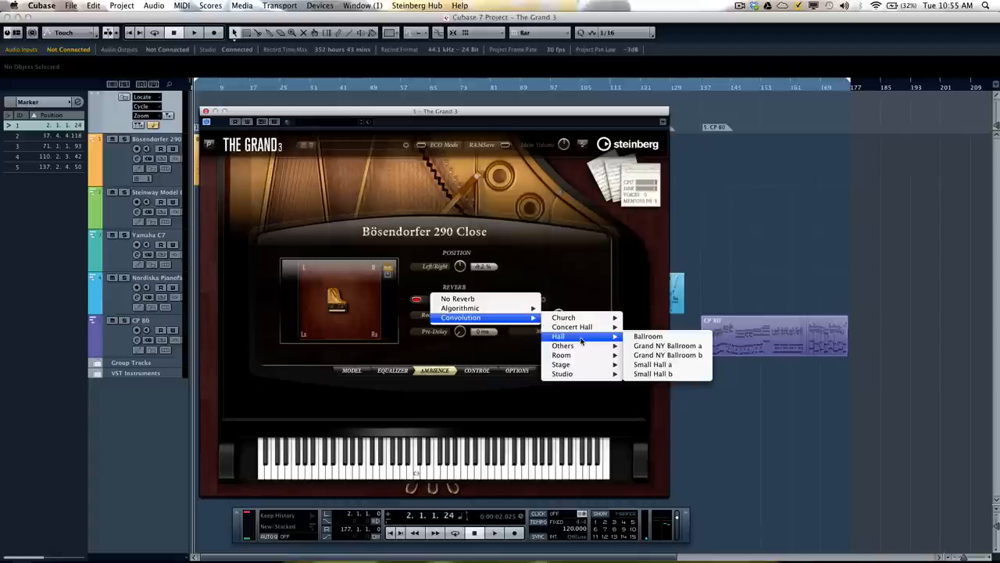
mouse_move(639, 348)
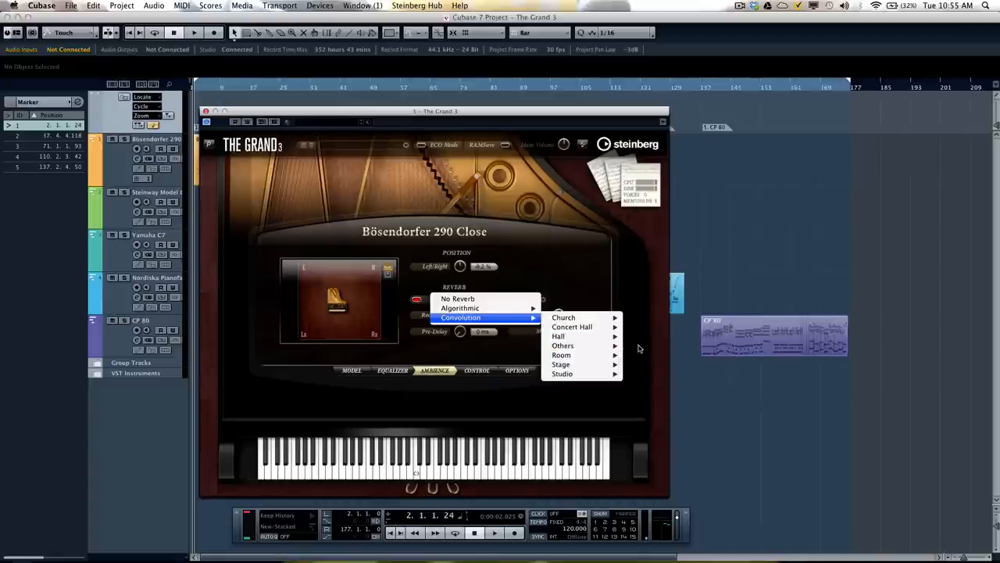
mouse_move(556, 336)
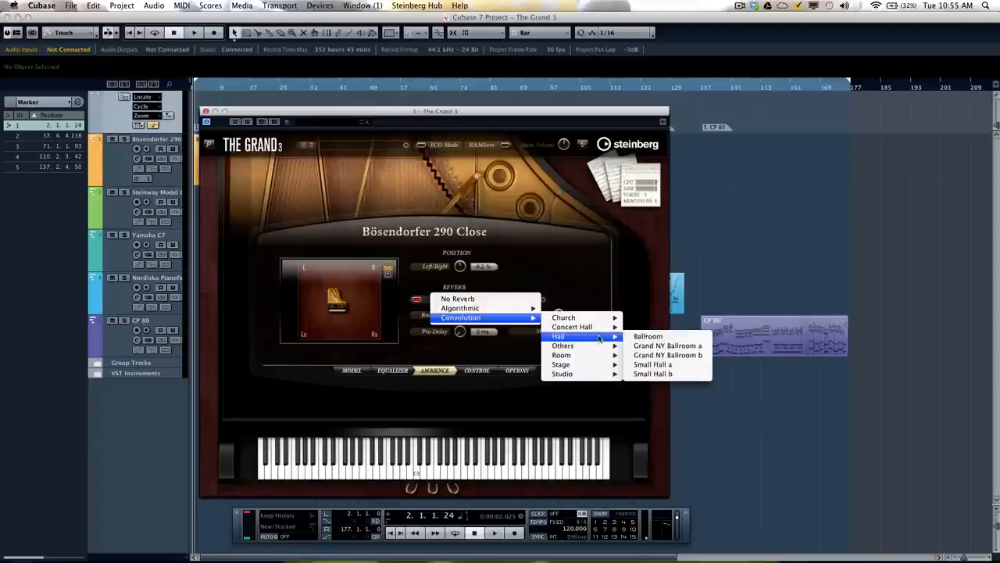
mouse_move(574, 327)
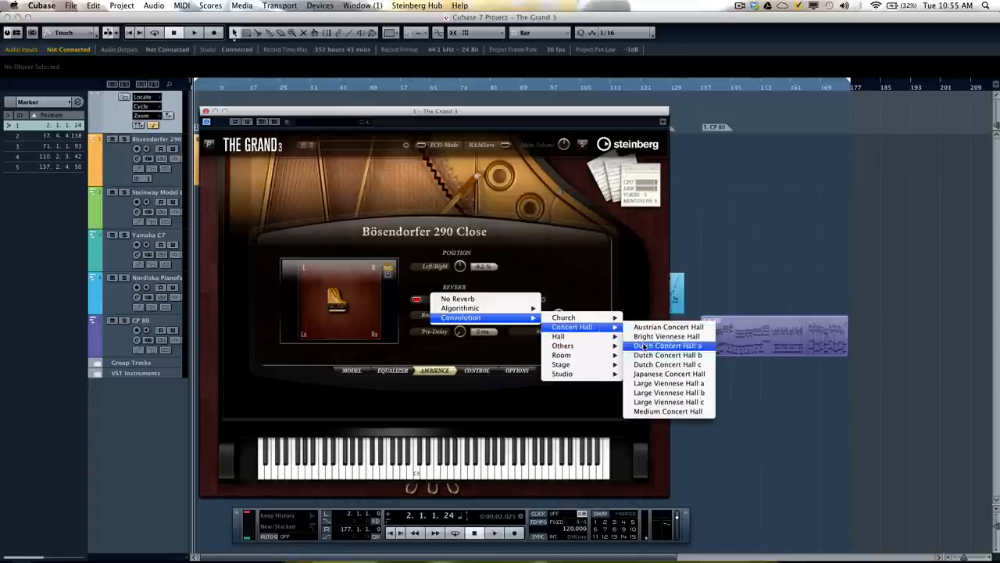
mouse_move(668, 364)
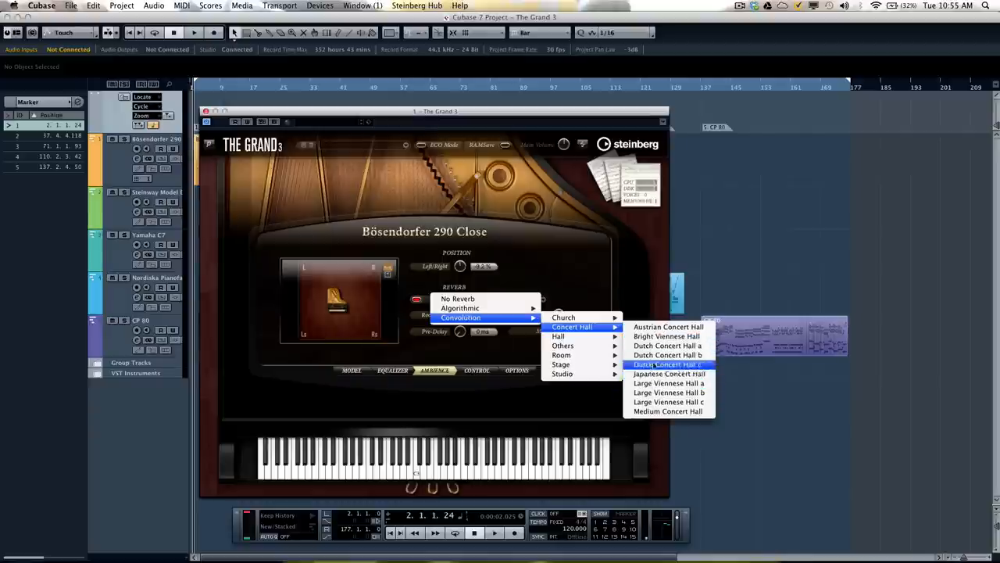
mouse_move(669, 393)
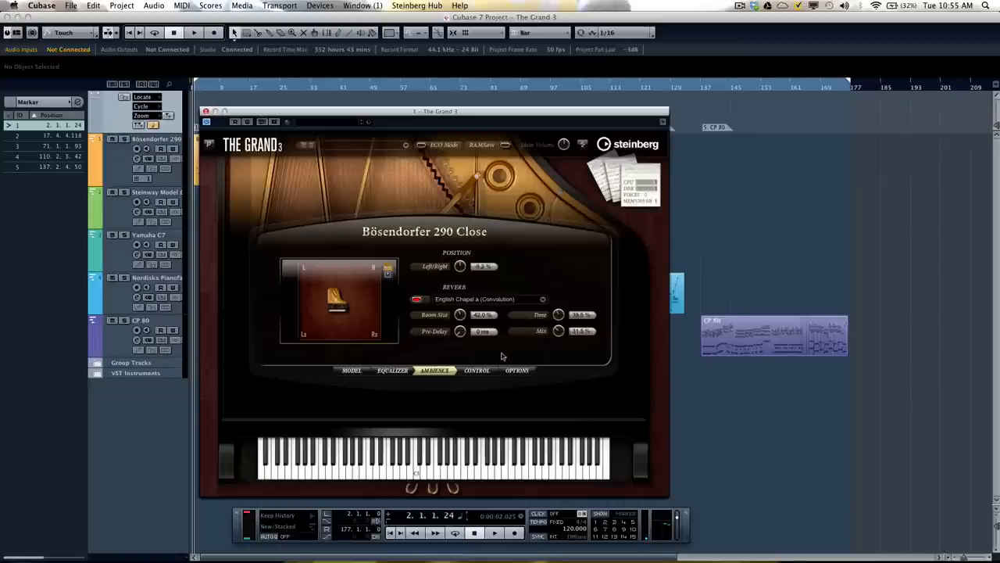
click(475, 370)
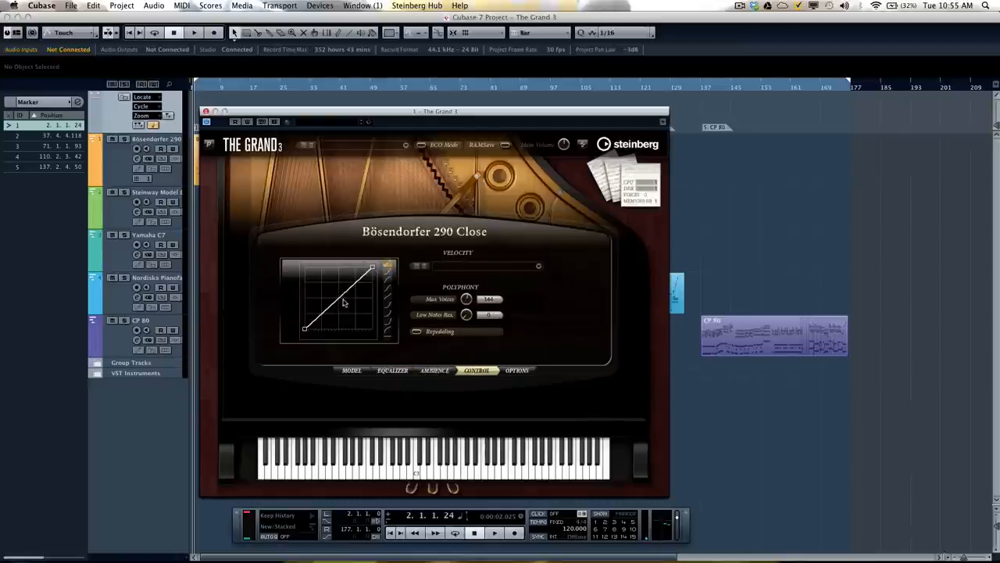
drag(338, 303, 338, 303)
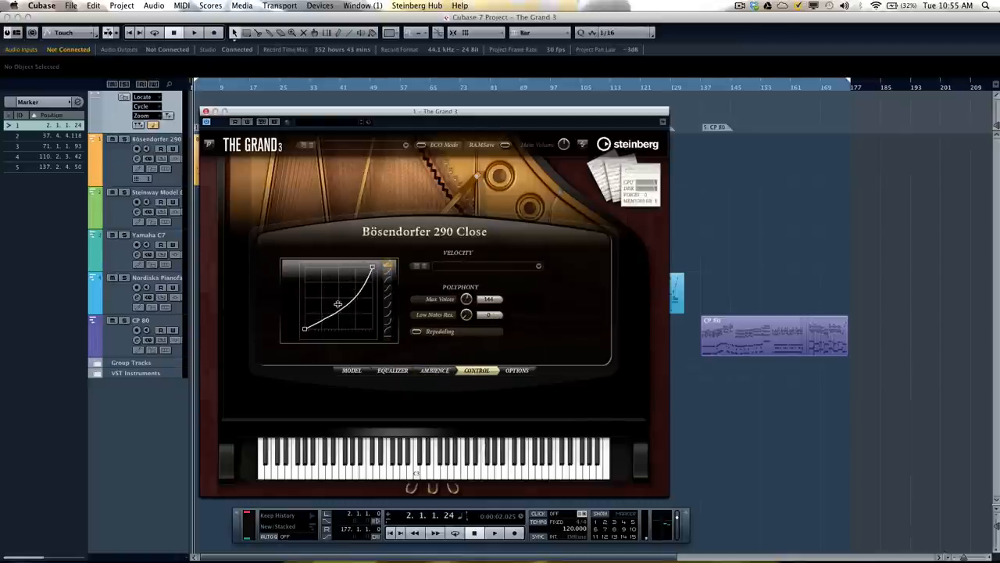
drag(338, 303, 325, 297)
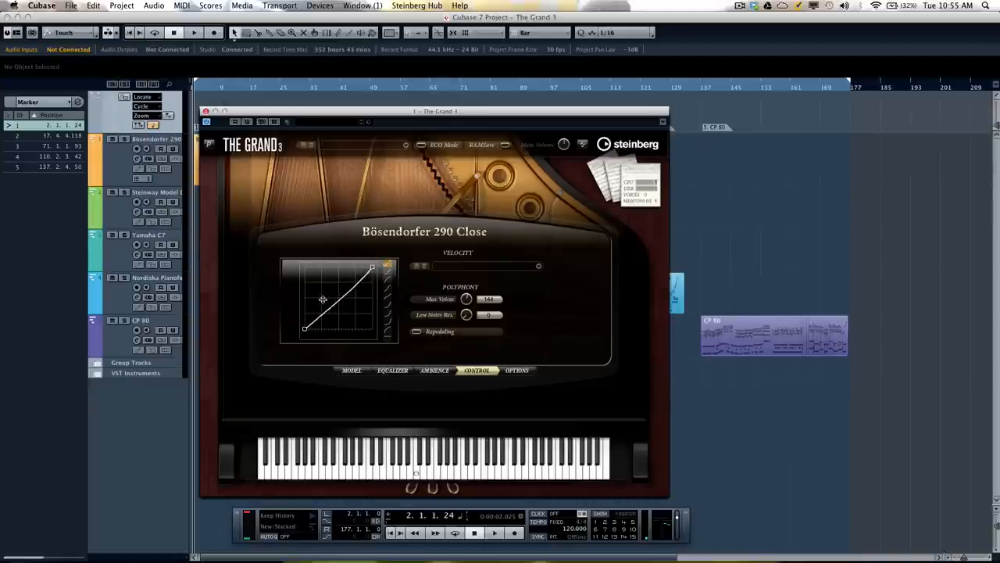
drag(322, 299, 314, 289)
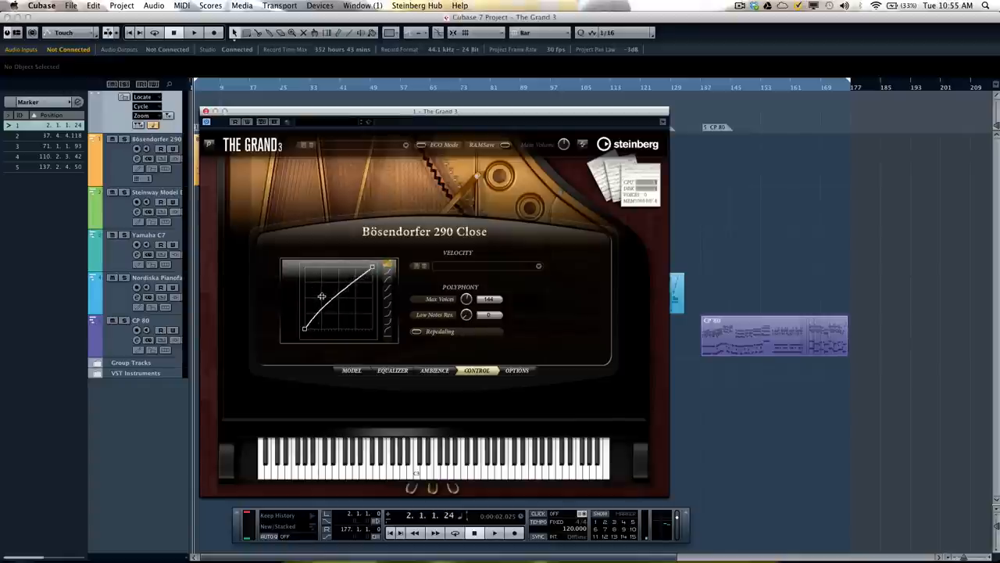
drag(322, 296, 332, 309)
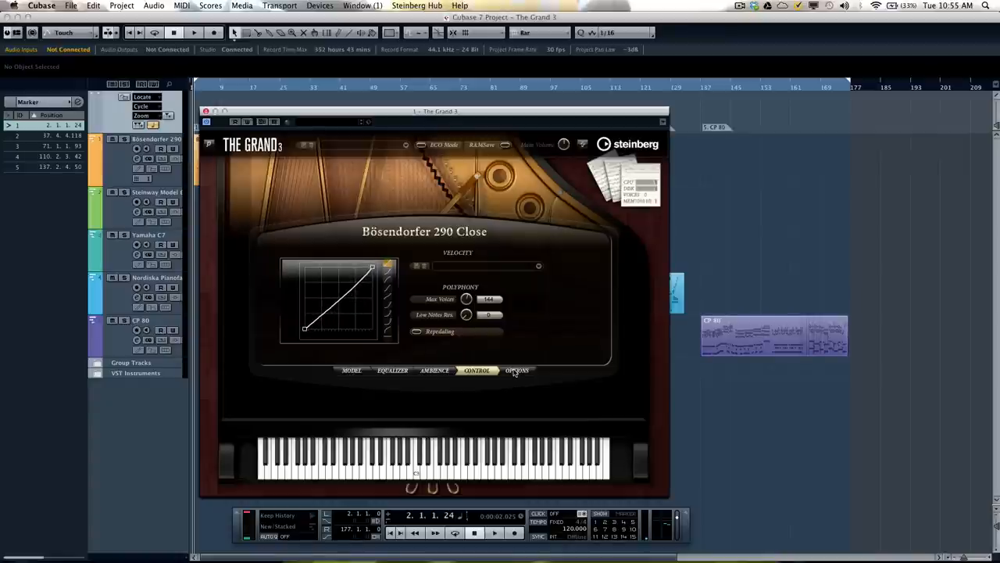
Show The Grand 3's OPTIONS page: 440 Hz master tune and flat scale offsets.
click(517, 370)
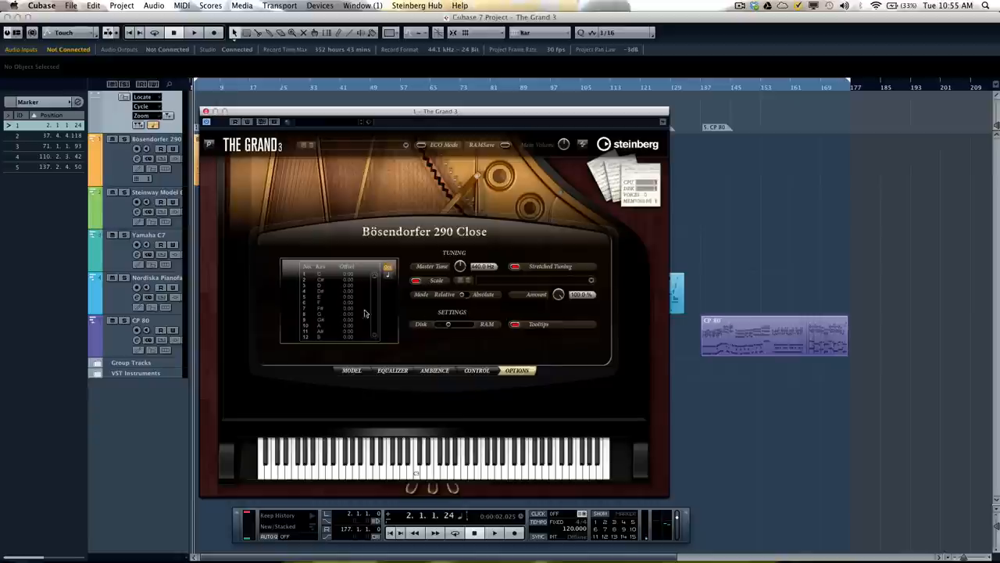
mouse_move(522, 292)
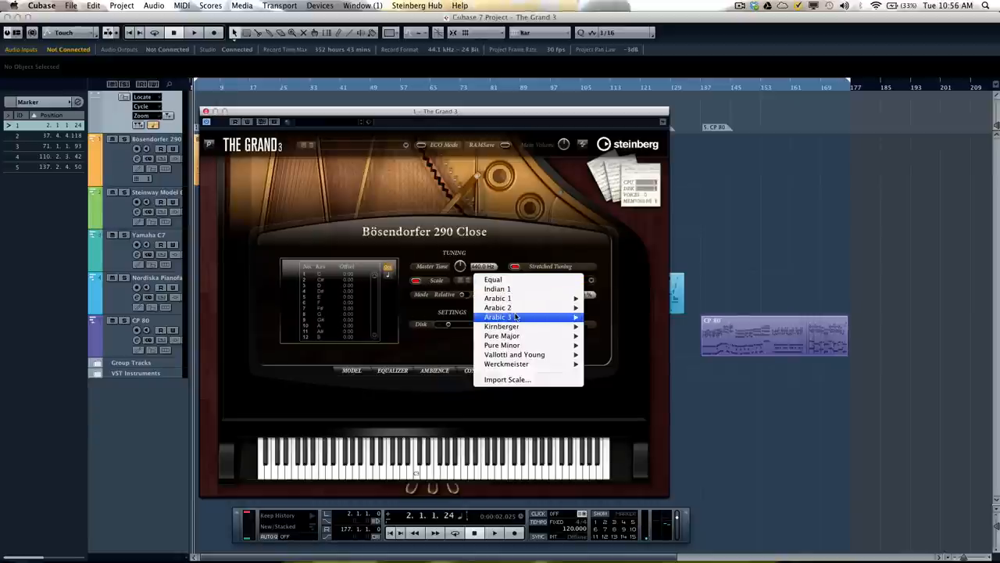
mouse_move(502, 335)
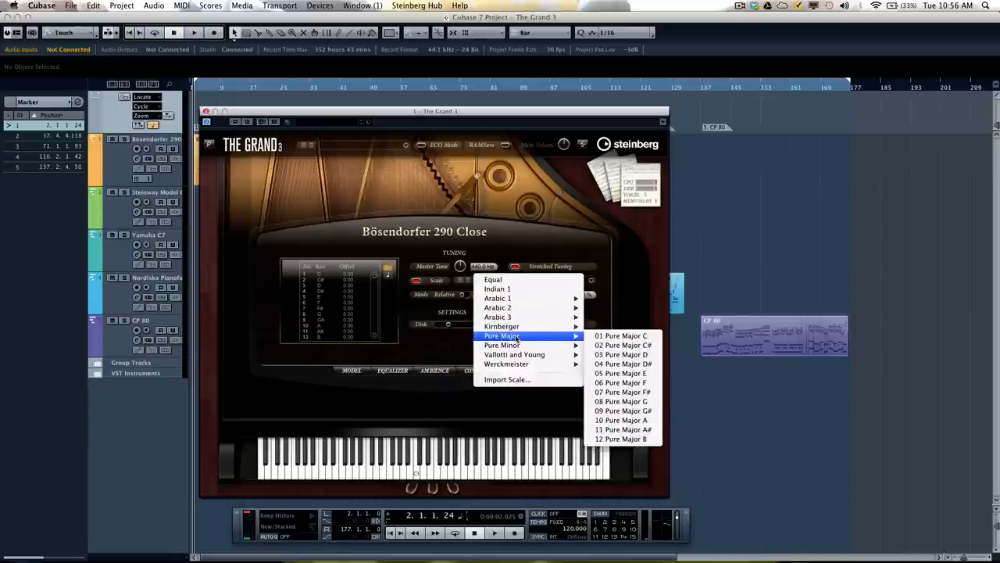
mouse_move(501, 345)
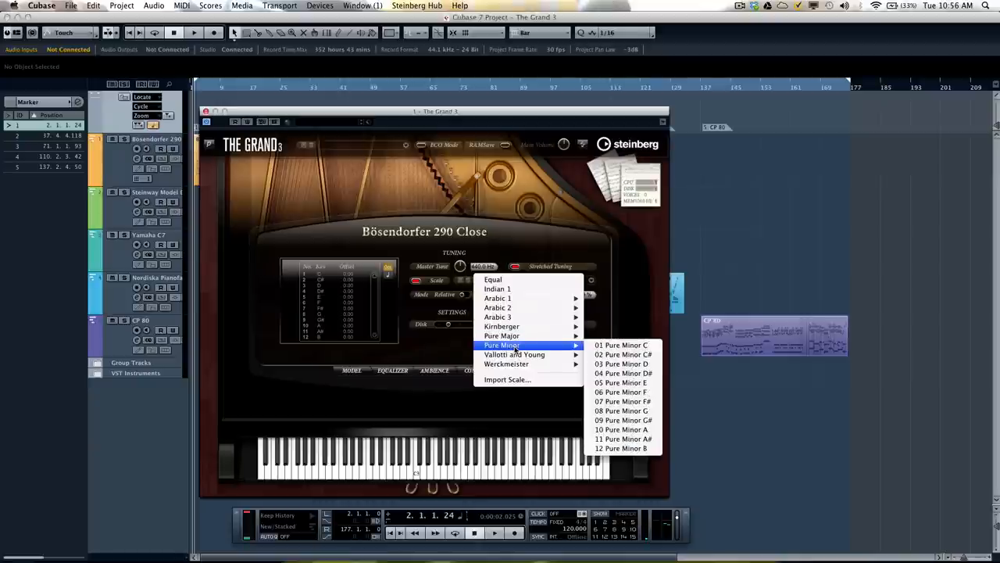
mouse_move(505, 364)
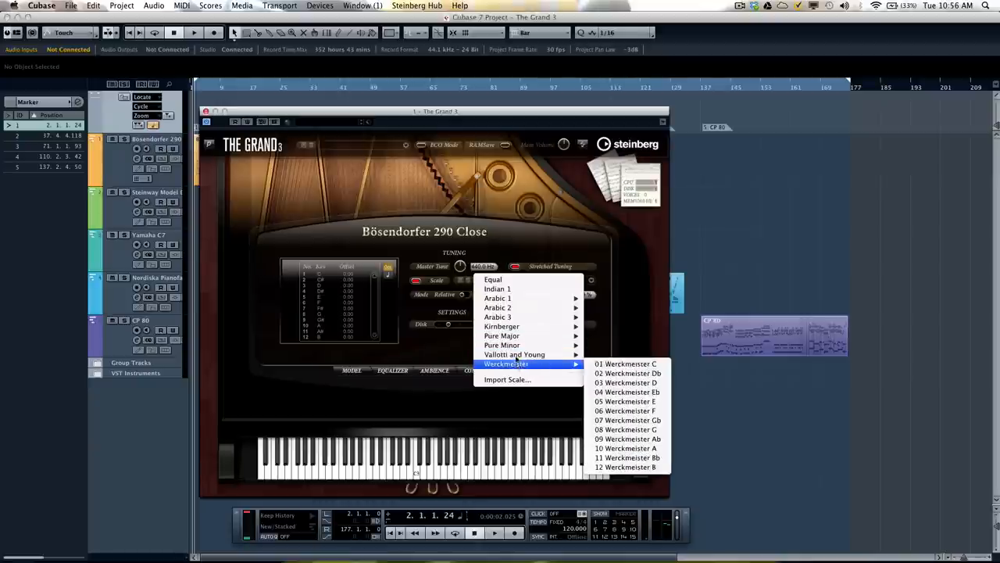
mouse_move(513, 354)
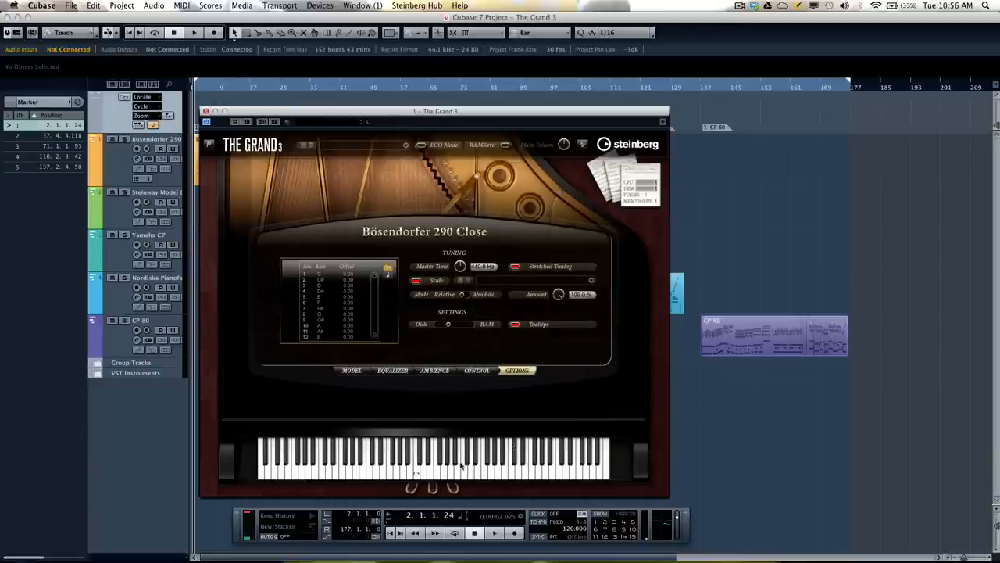
mouse_move(466, 465)
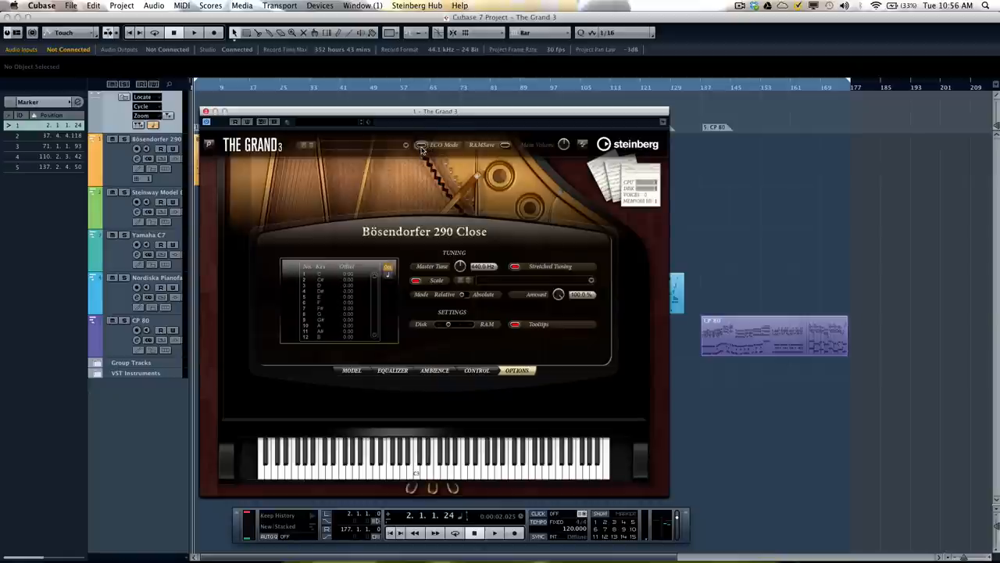
mouse_move(423, 149)
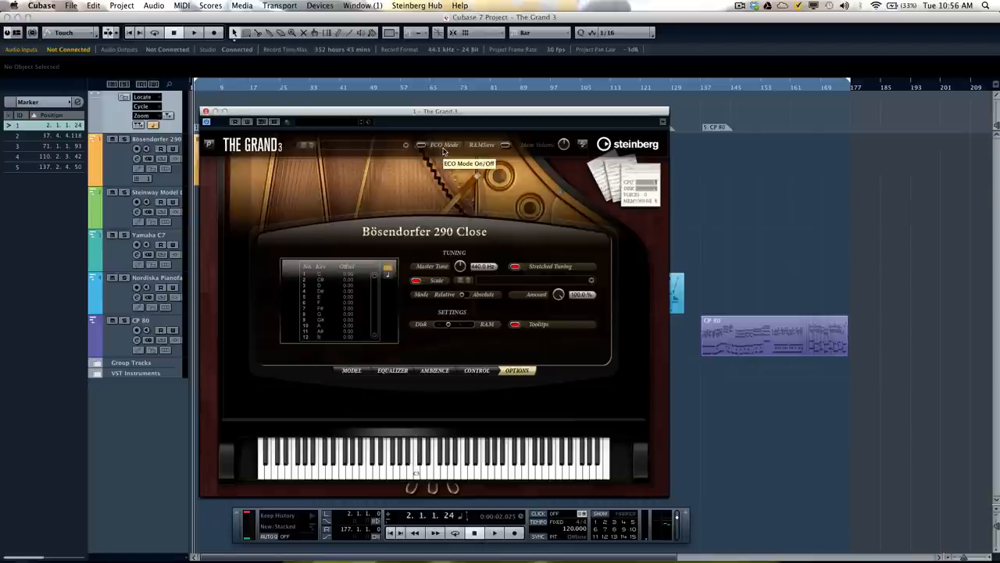
mouse_move(505, 152)
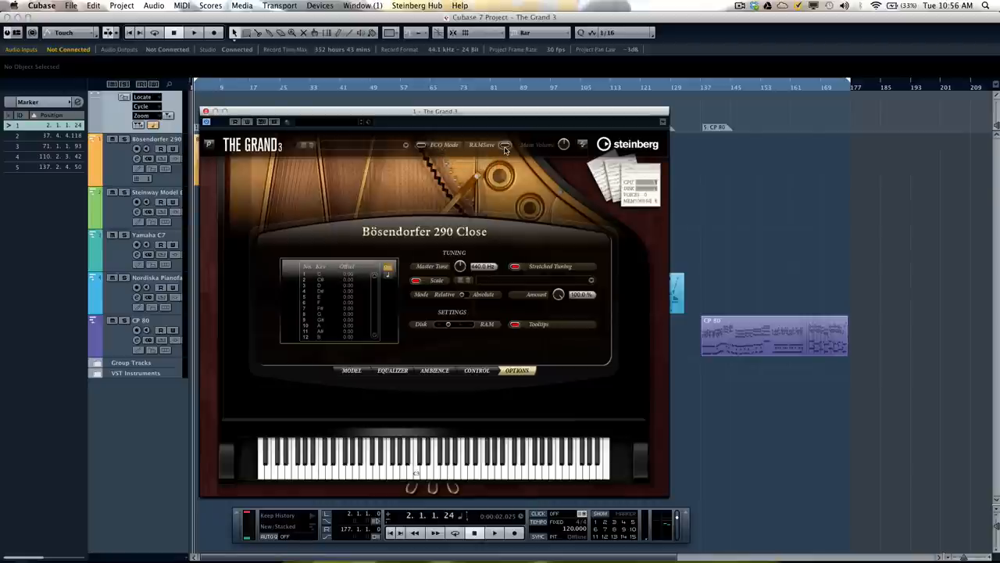
mouse_move(504, 148)
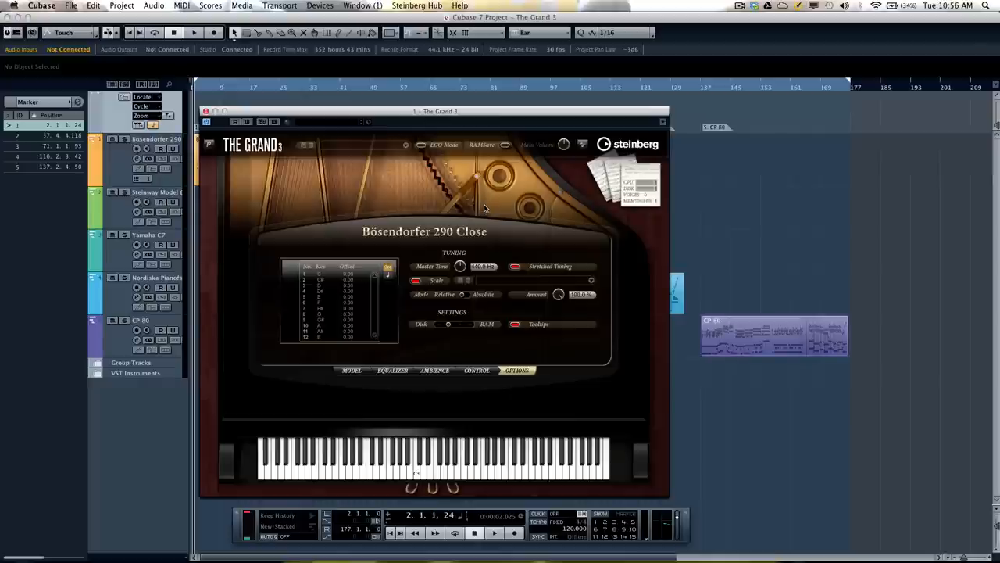
mouse_move(499, 201)
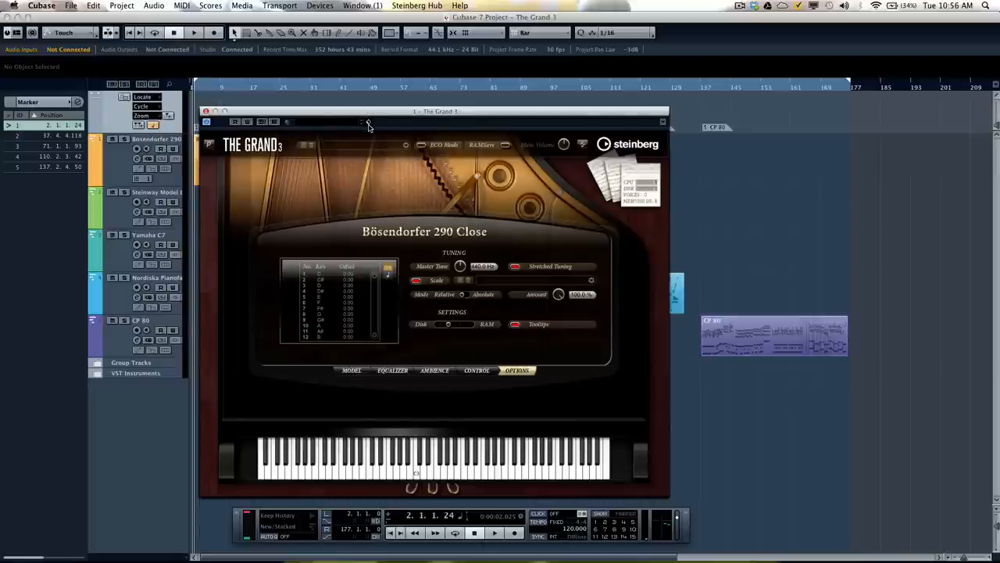
mouse_move(288, 358)
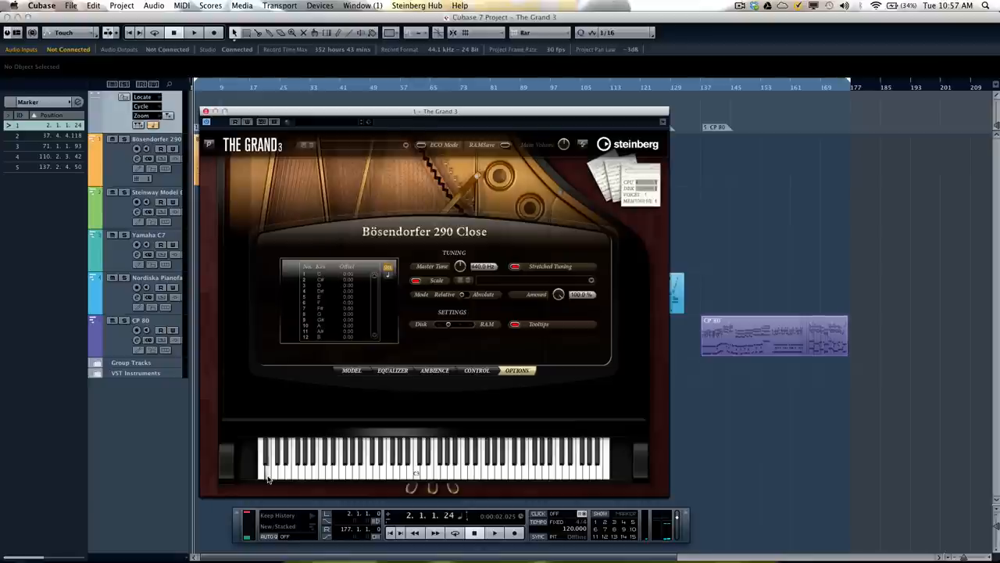
mouse_move(231, 175)
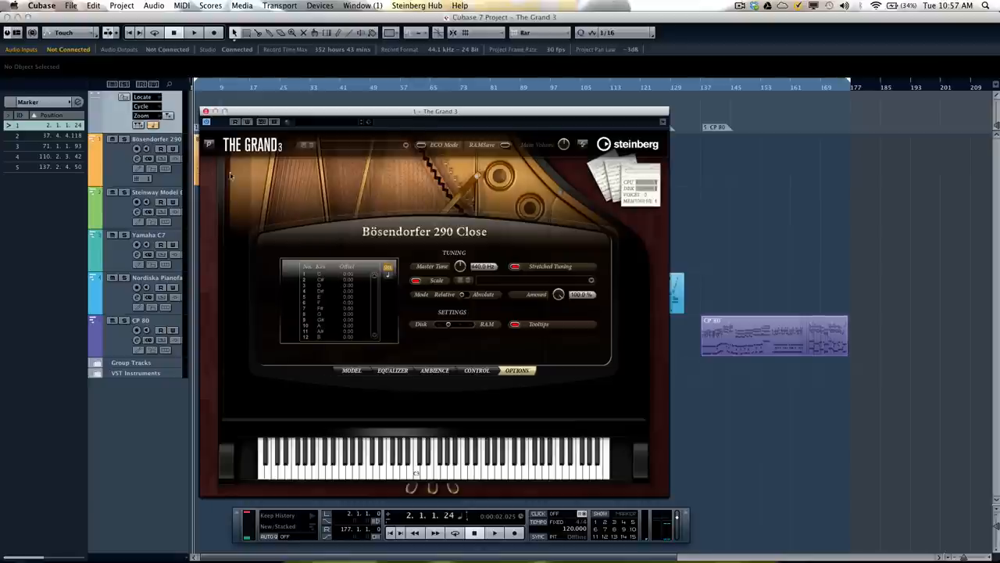
mouse_move(296, 256)
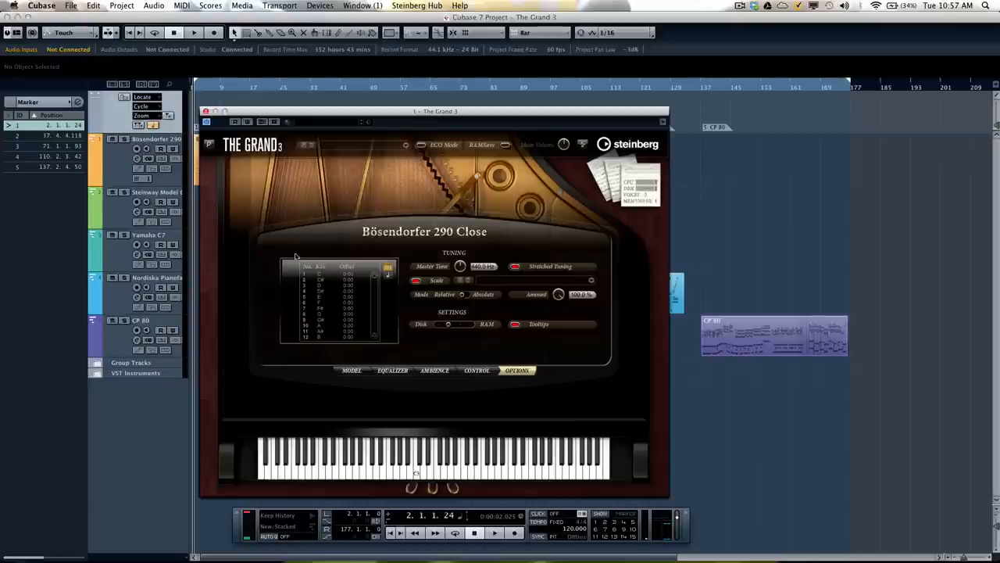
Start project playback and return The Grand 3 to its AMBIENCE page with English Chapel reverb.
click(350, 371)
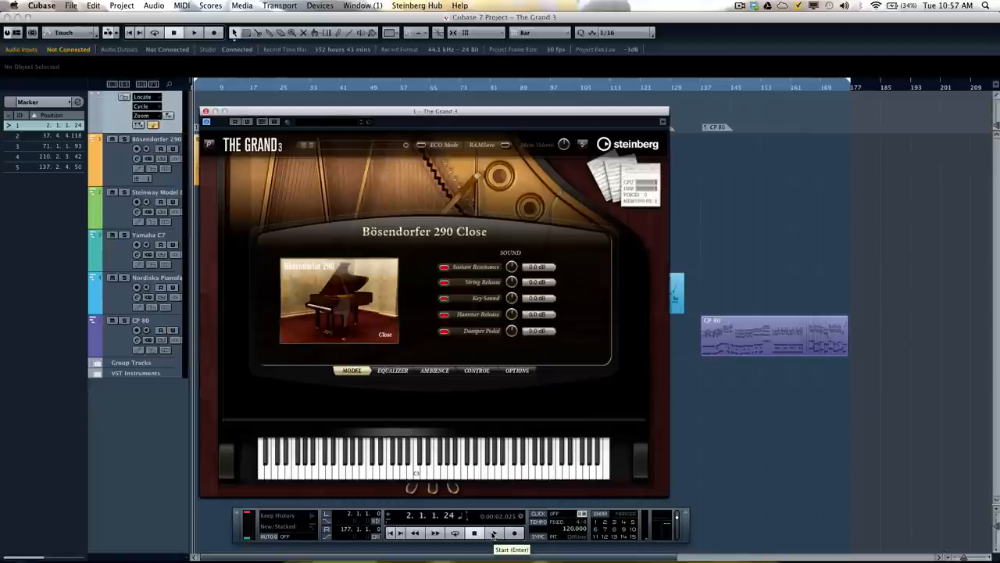
click(195, 33)
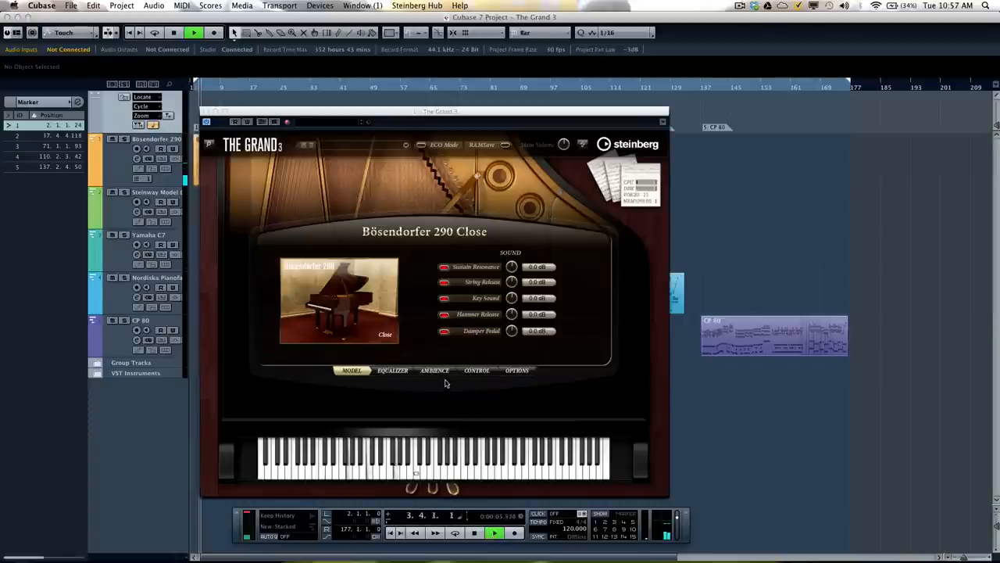
mouse_move(434, 370)
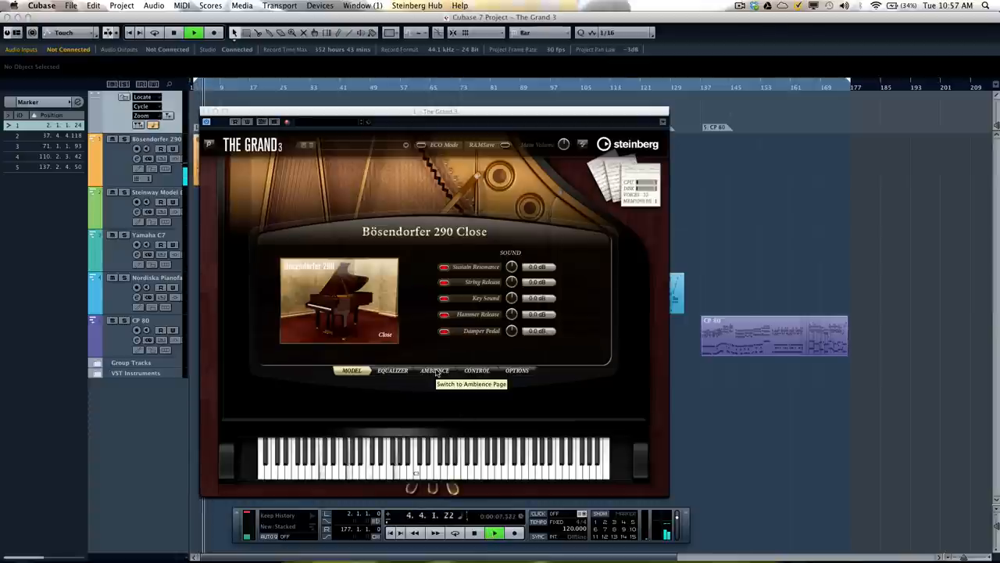
click(435, 370)
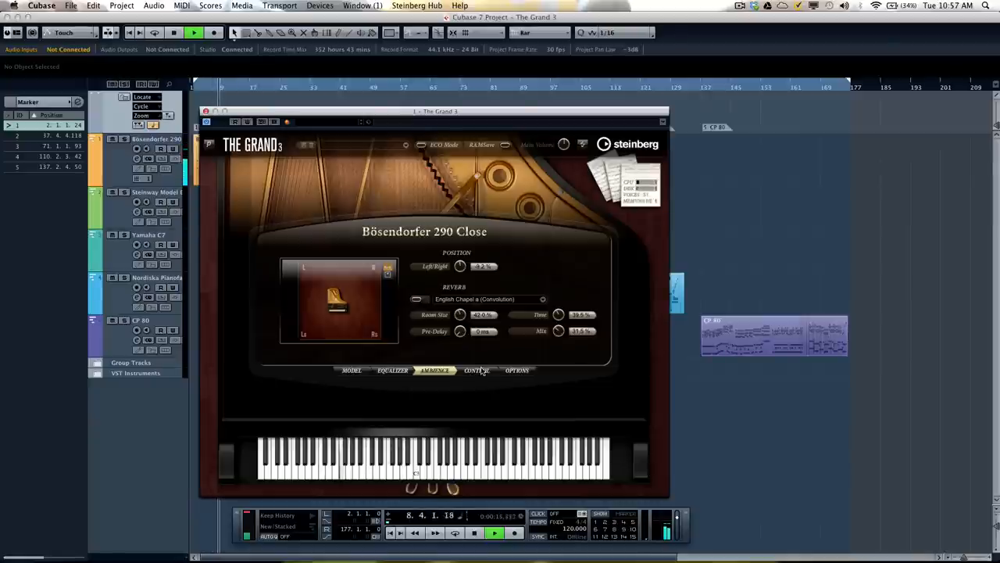
Show the Control page and reshape the velocity curve into a gently rising bend during playback.
click(477, 369)
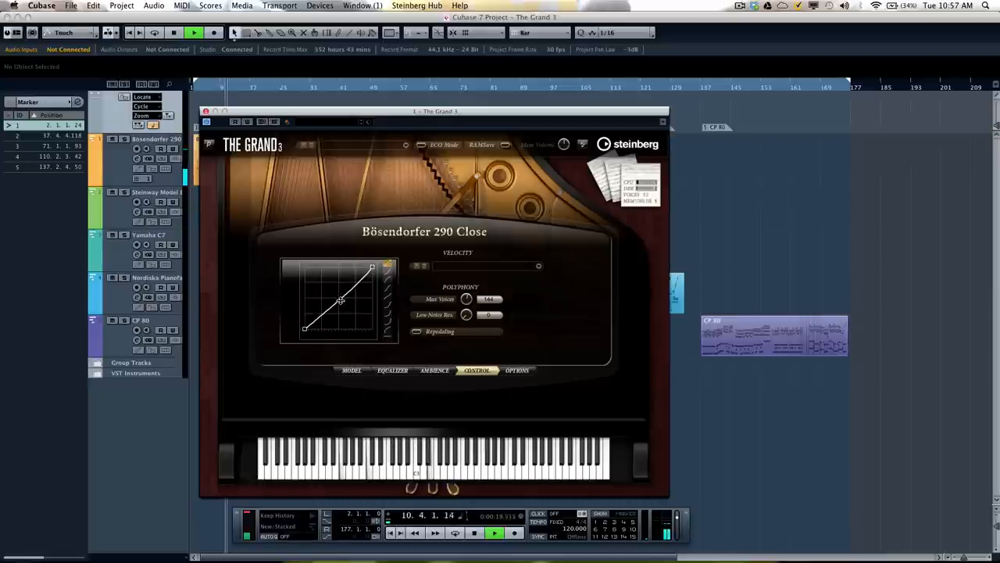
drag(340, 301, 334, 293)
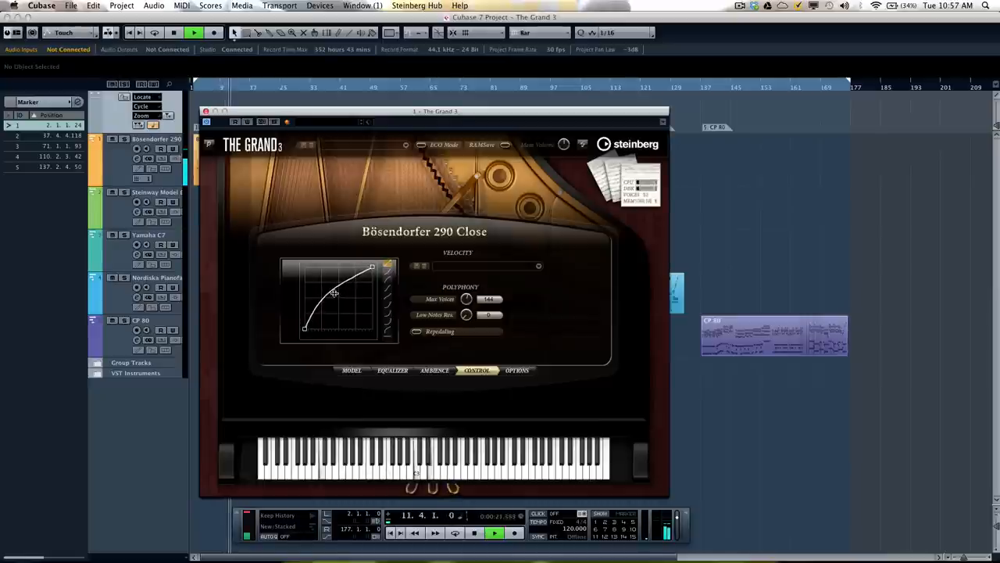
drag(336, 301, 331, 291)
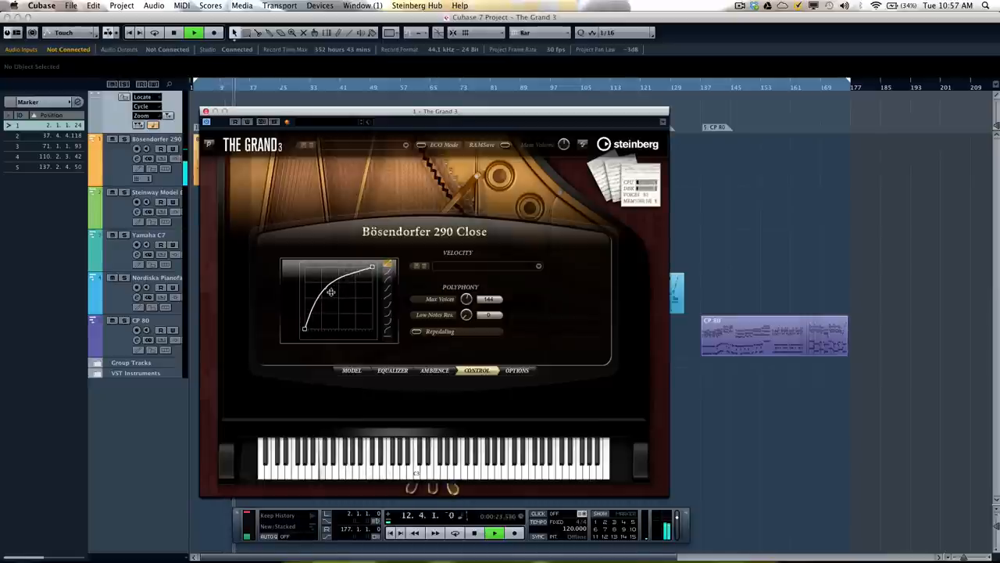
drag(328, 297, 352, 305)
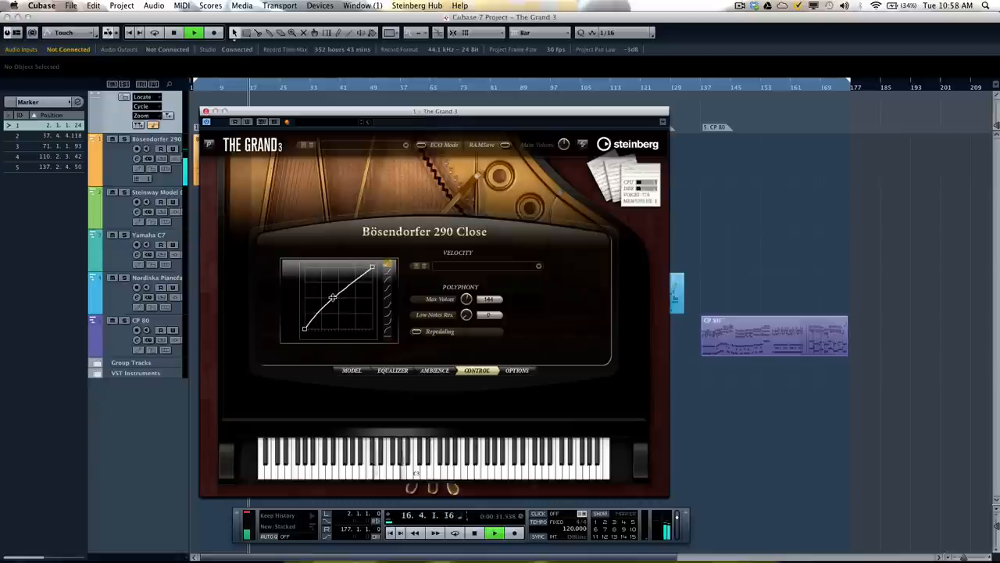
drag(332, 298, 329, 290)
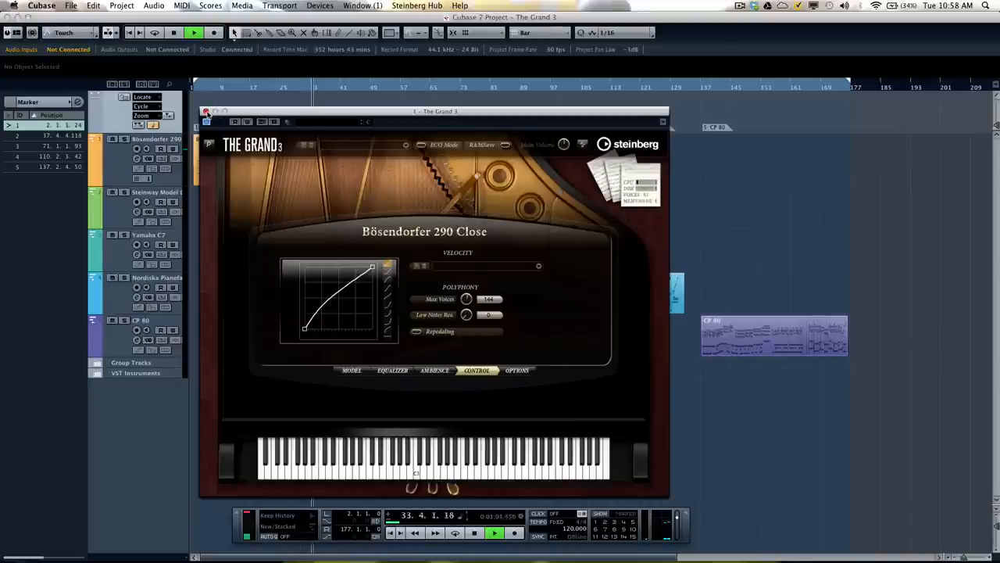
On the Model D Close instance's Control page, drag the velocity curve to linear.
click(350, 369)
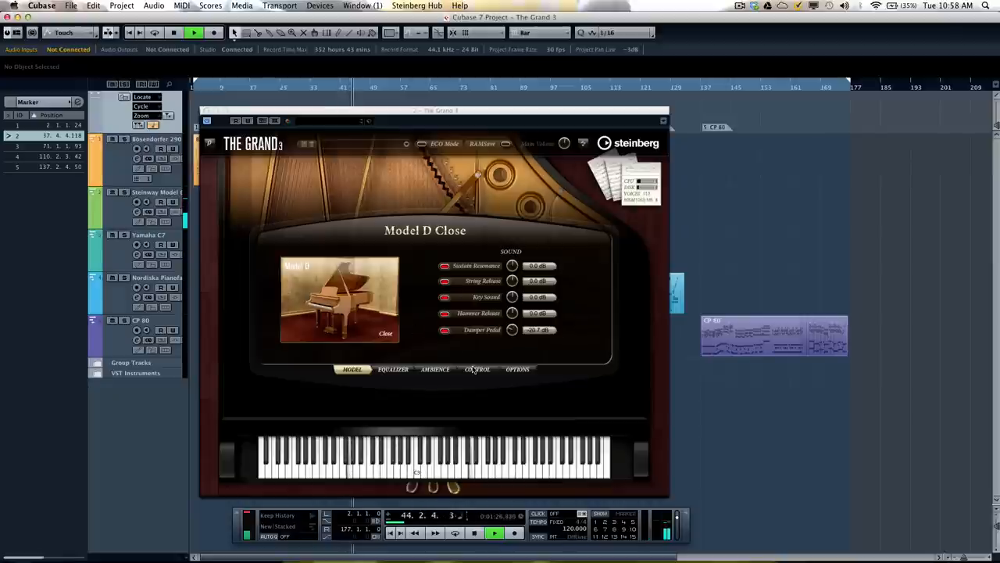
click(477, 370)
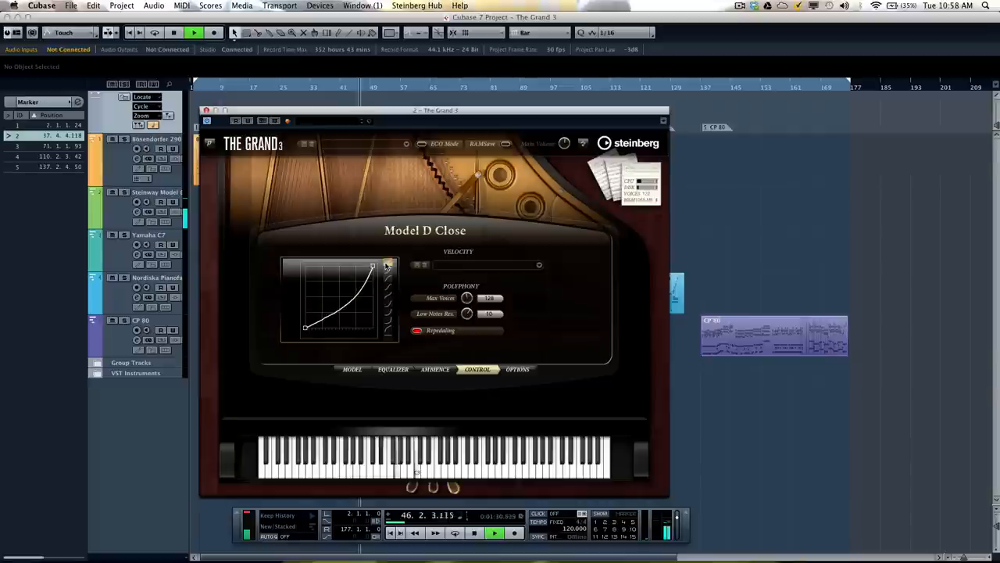
drag(371, 266, 372, 266)
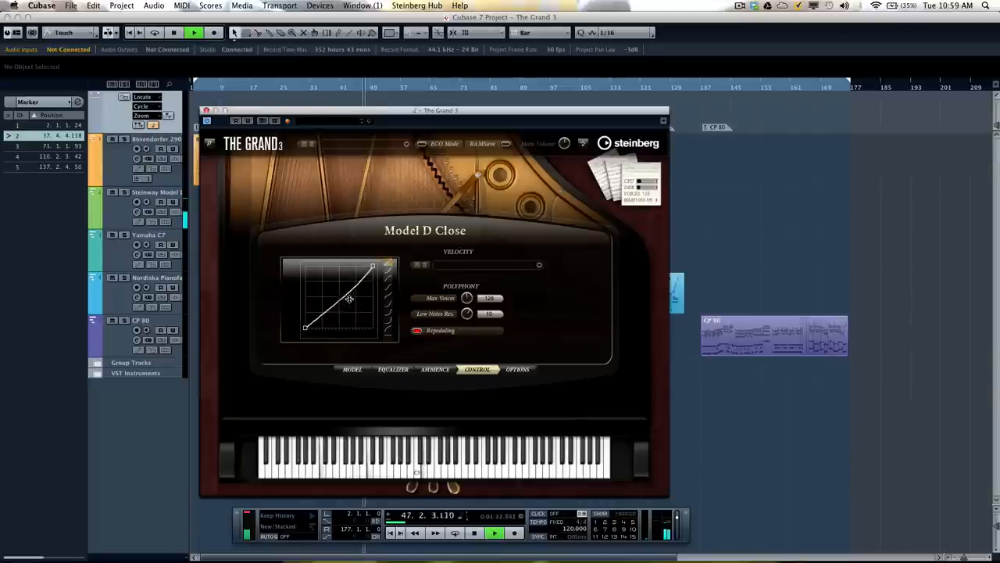
drag(349, 299, 341, 293)
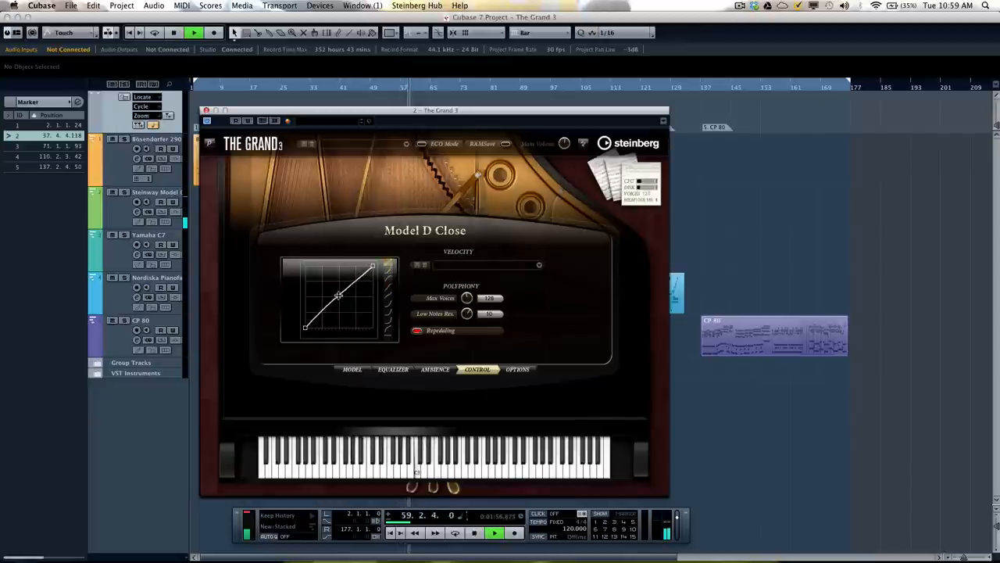
drag(340, 293, 332, 290)
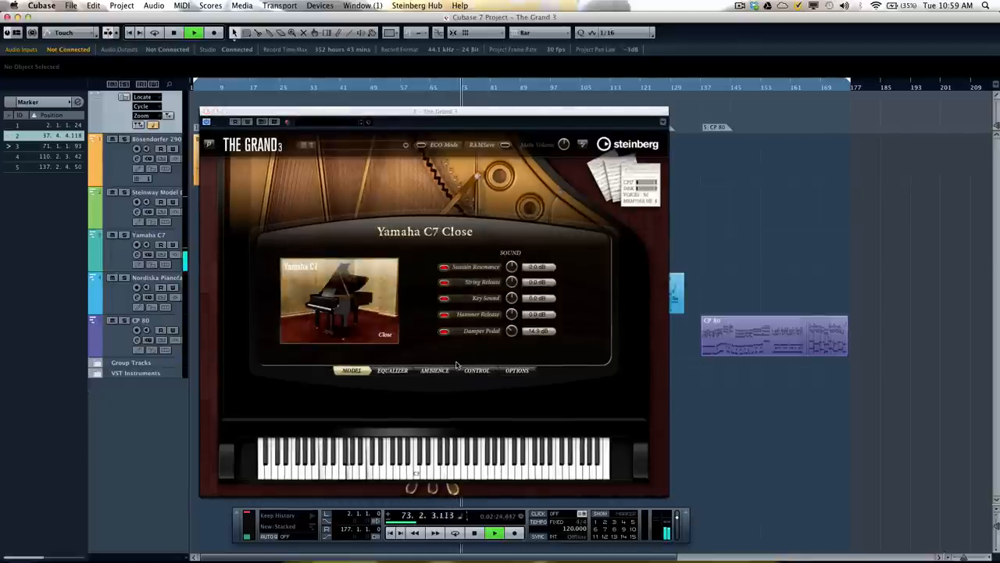
mouse_move(476, 375)
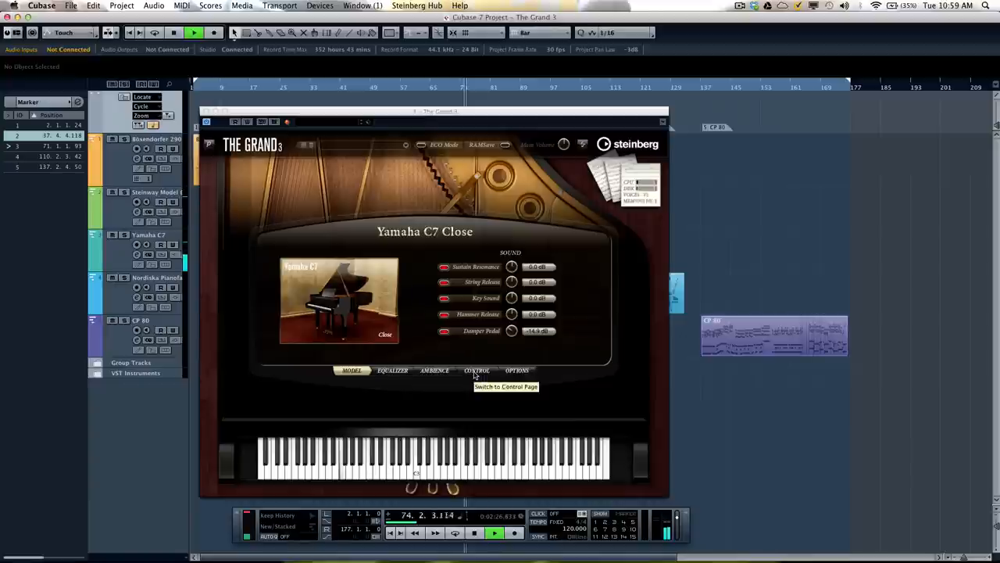
On the Yamaha C7 Control page, bend the velocity curve steeper, then straighten it to linear.
click(476, 371)
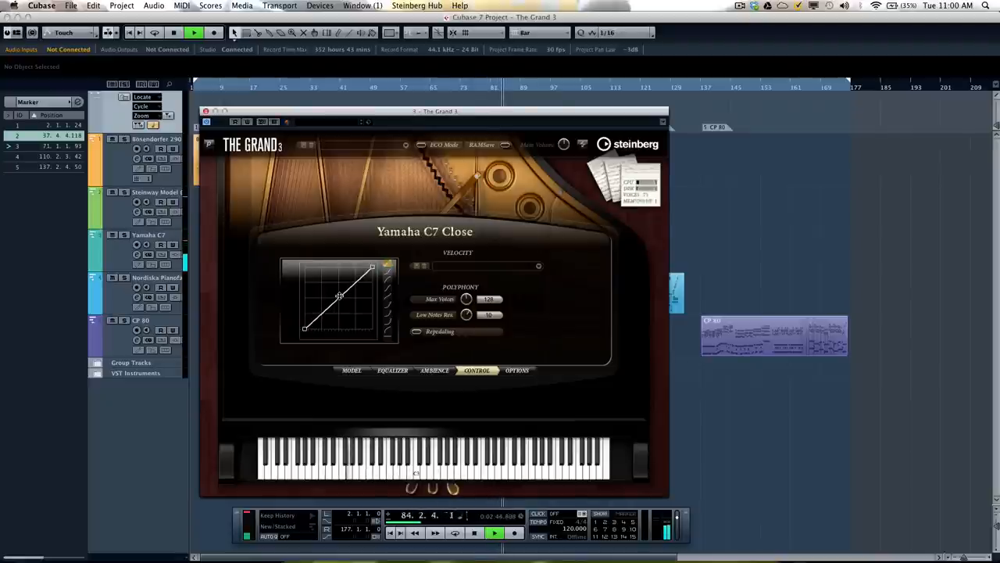
drag(340, 295, 342, 302)
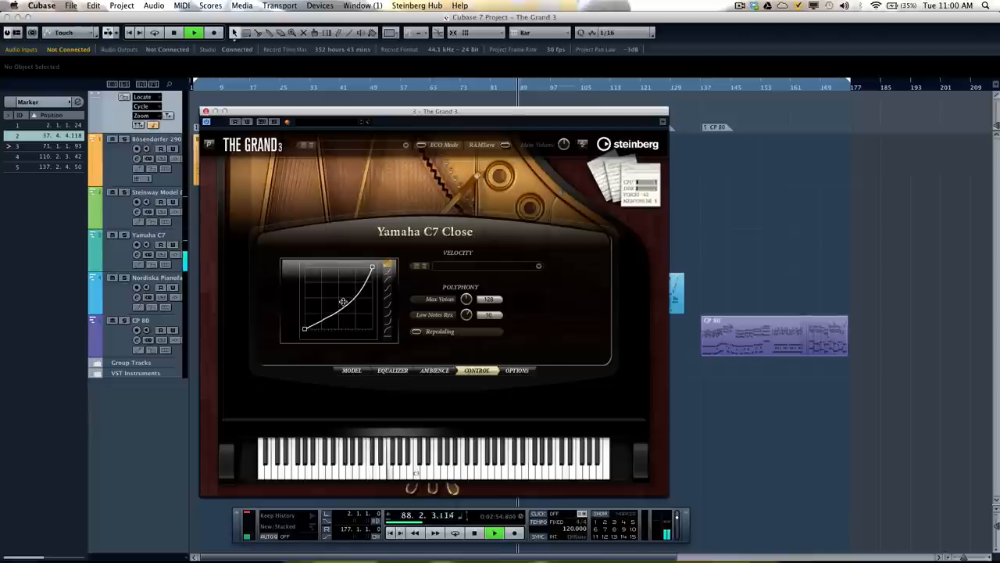
drag(344, 302, 334, 296)
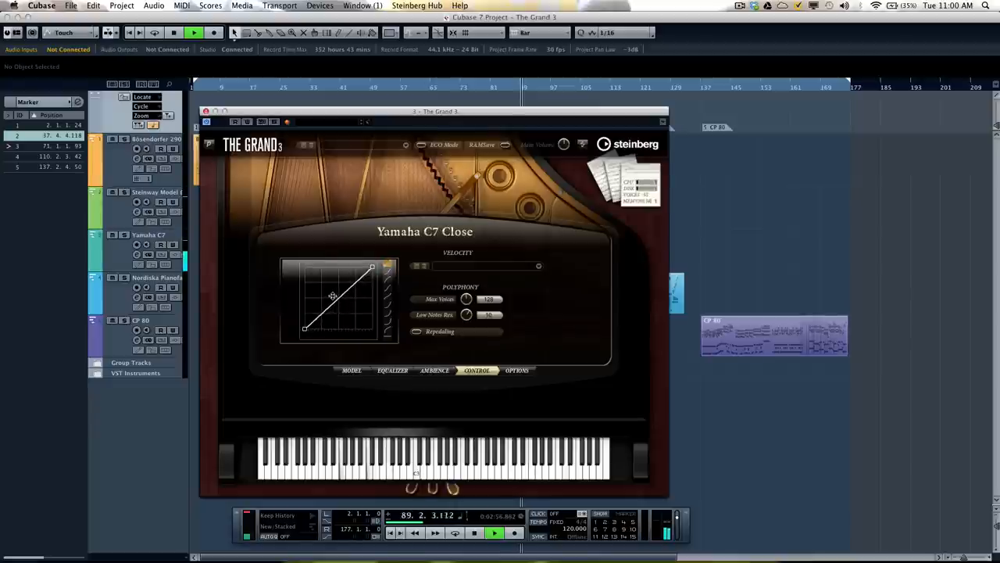
drag(334, 295, 322, 292)
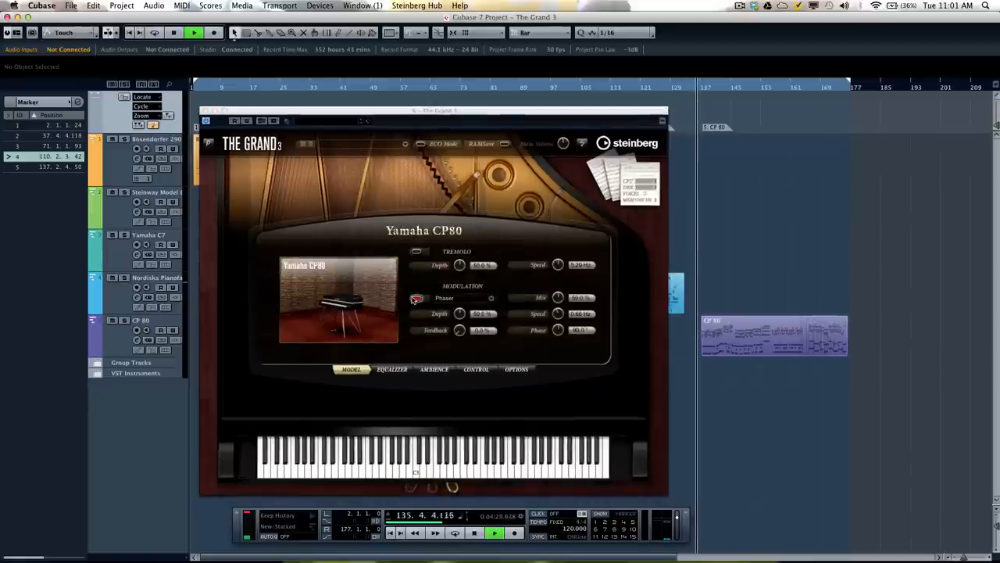
mouse_move(416, 299)
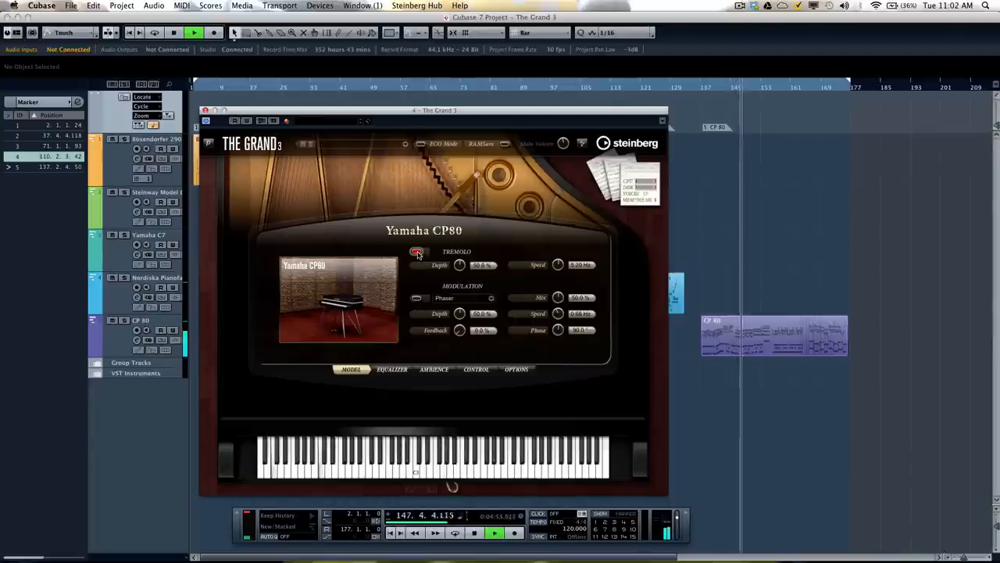
Switch CP80 tremolo off, modulation on, and set the modulation type to Flanger.
click(416, 251)
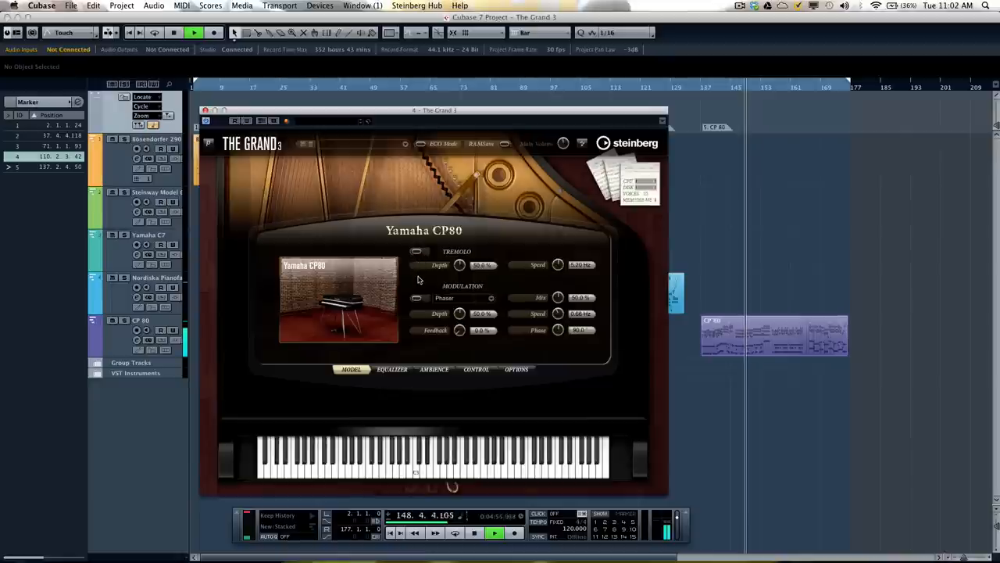
click(417, 298)
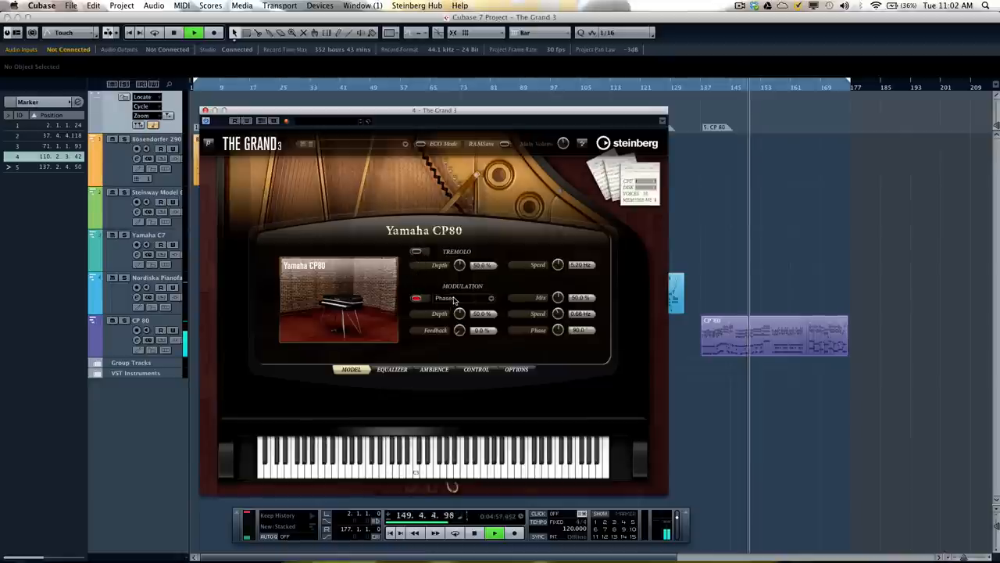
click(461, 297)
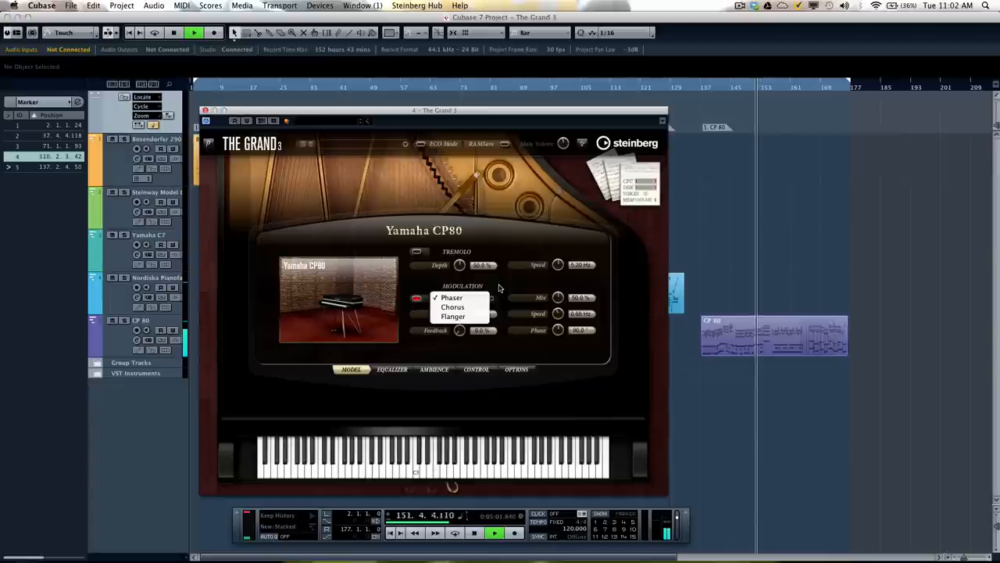
click(450, 297)
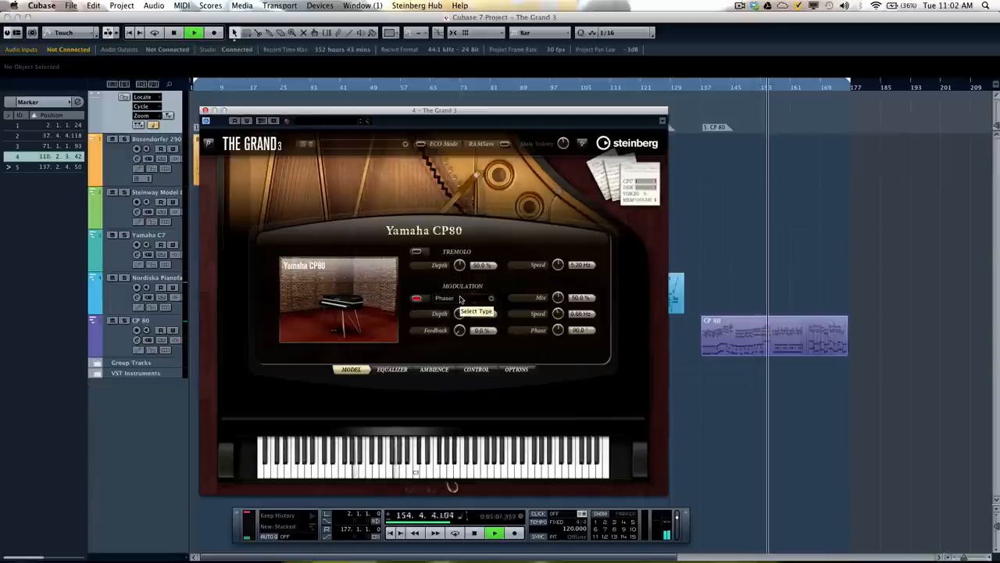
click(461, 298)
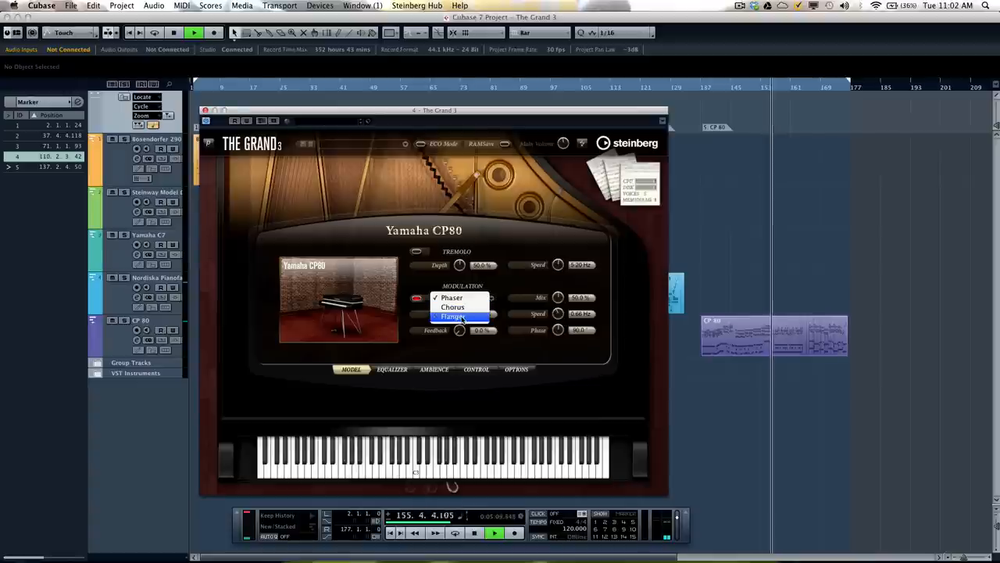
click(453, 315)
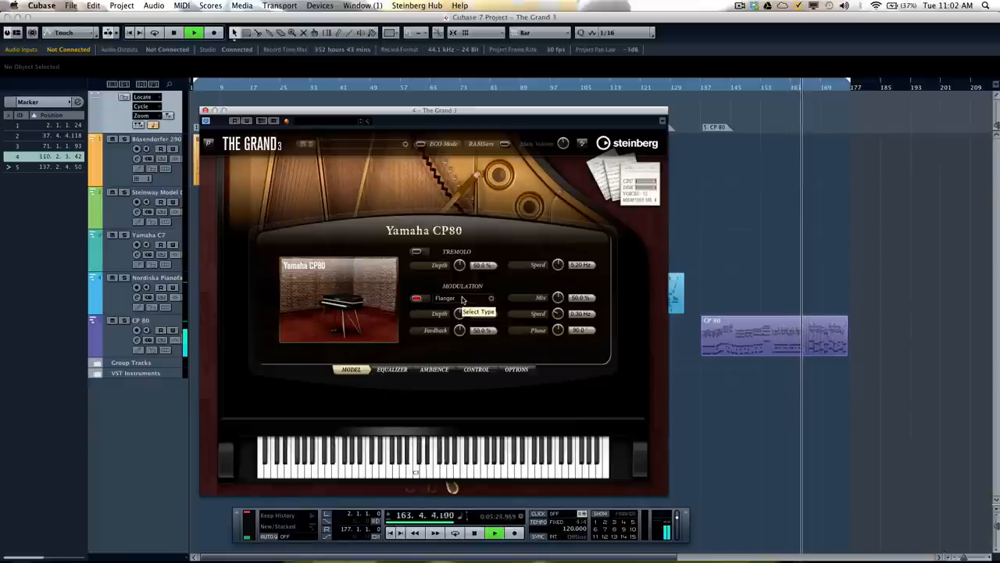
Set the CP80 modulation type to Chorus (20% depth, 0% feedback) while playback continues.
click(461, 298)
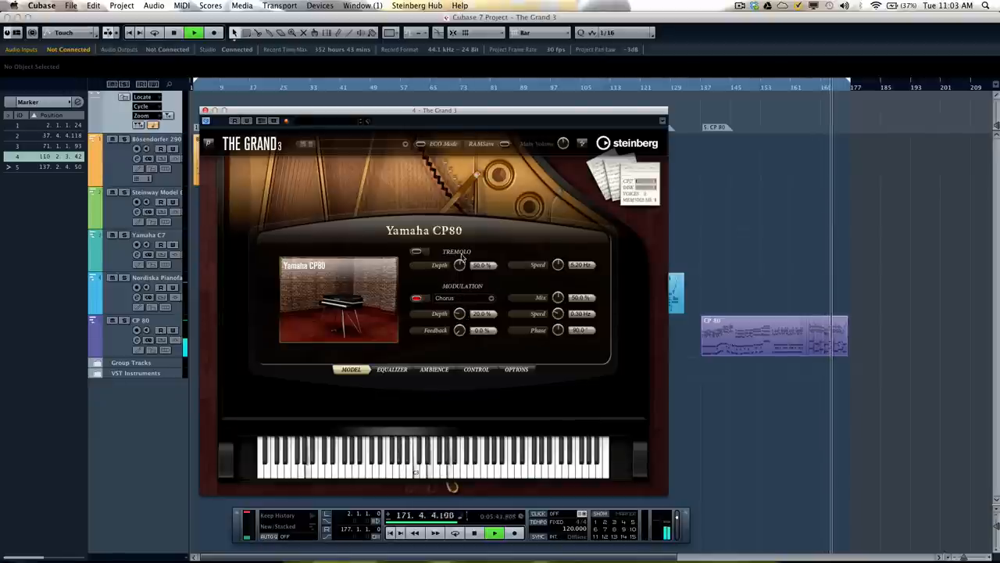
mouse_move(460, 264)
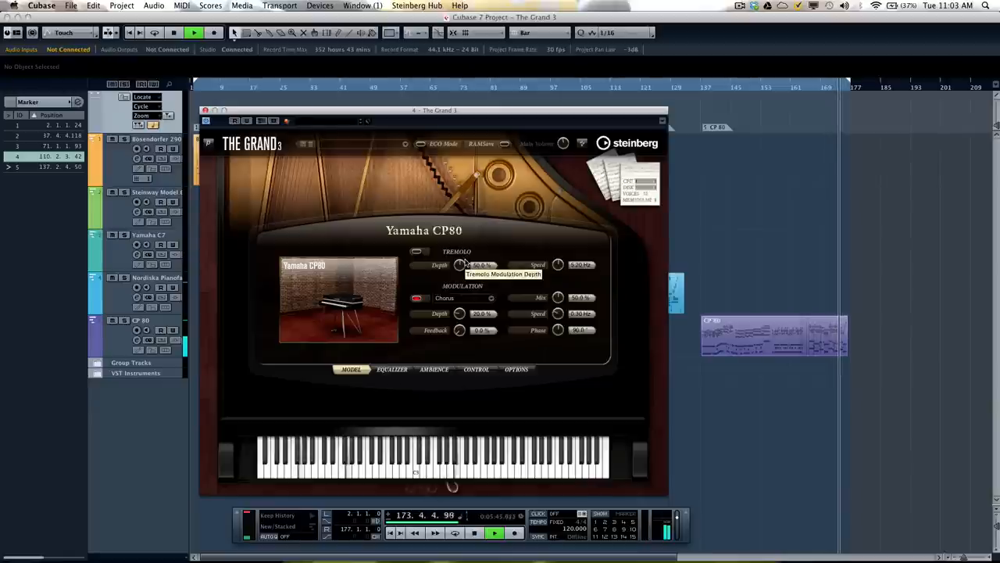
mouse_move(483, 415)
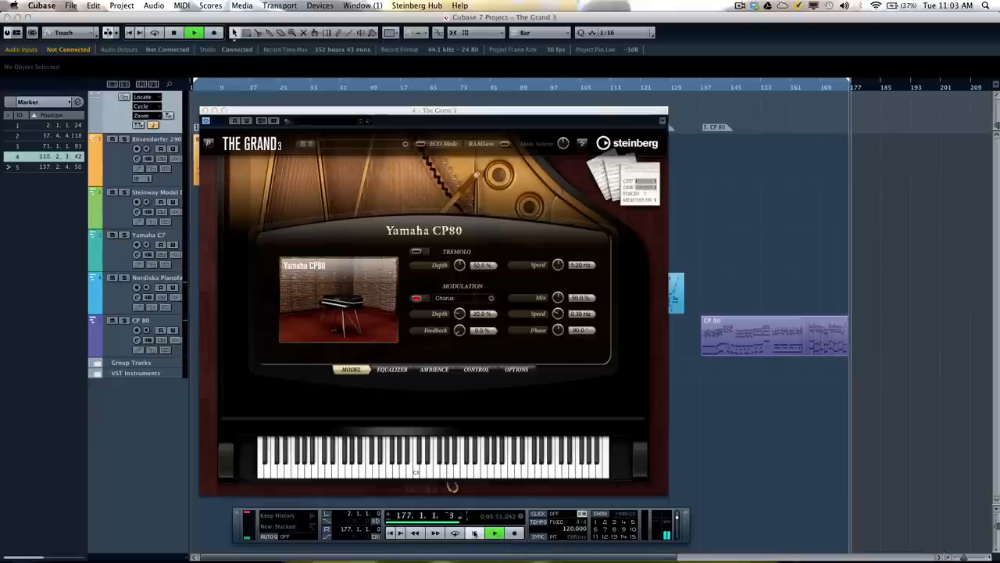
Open The Grand 3's piano model selector strip from the model name banner.
click(494, 533)
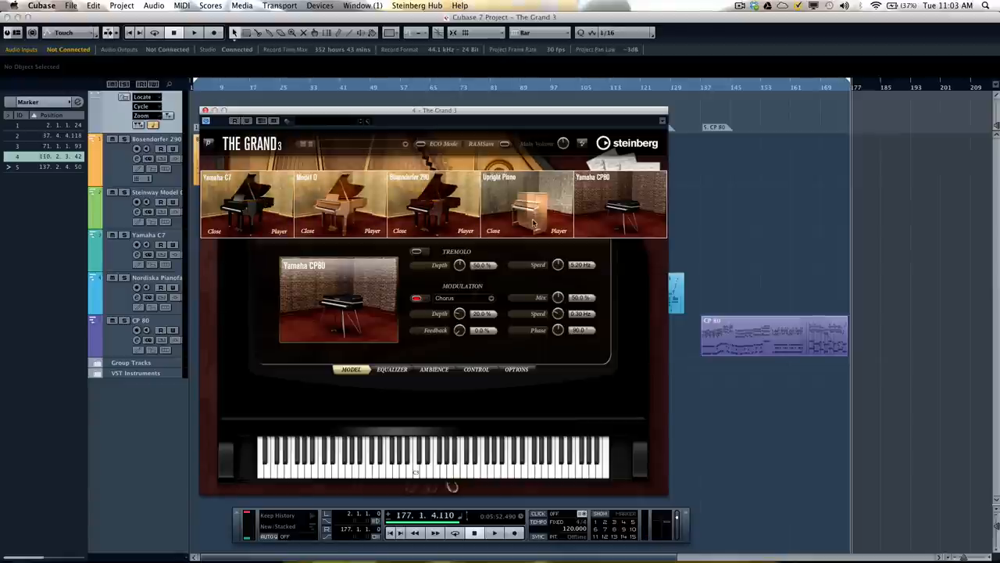
mouse_move(621, 211)
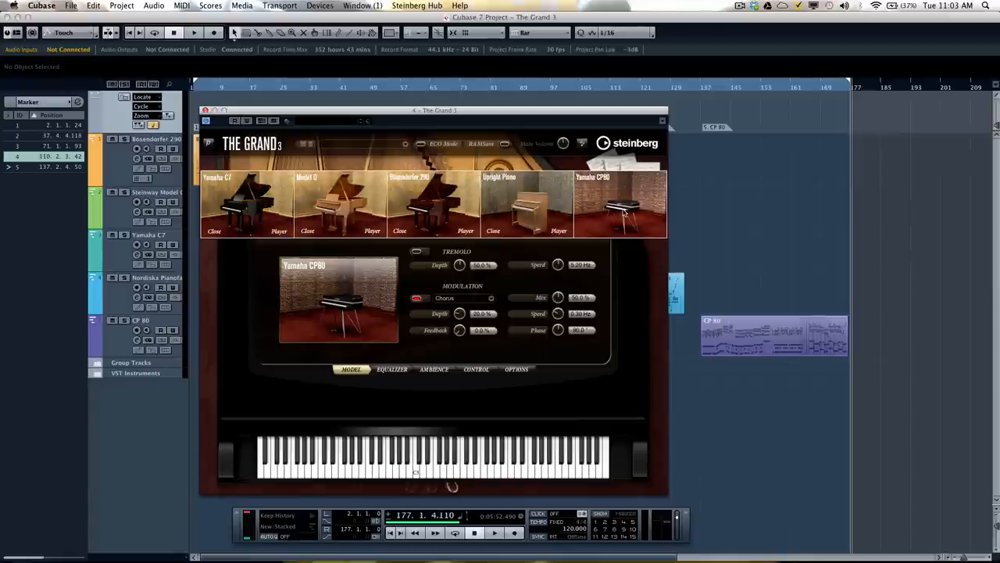